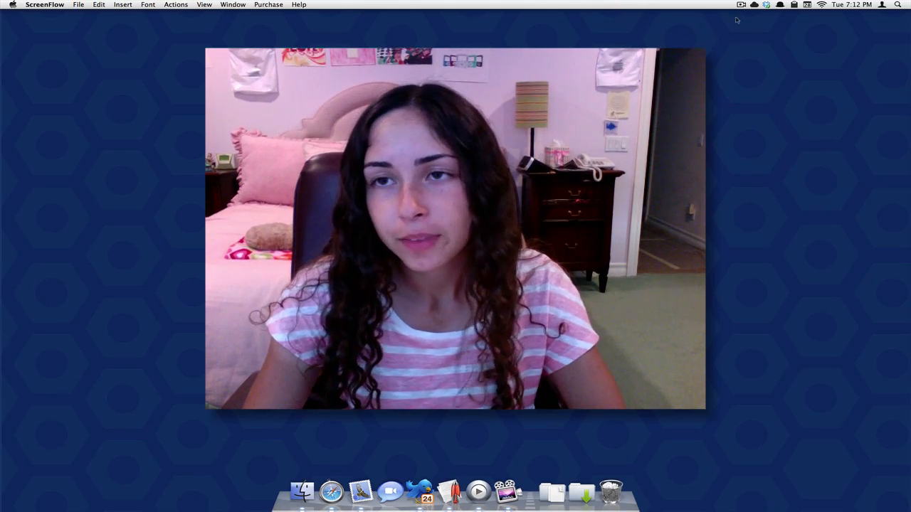
Reveal the cluttered desktop via the ScreenFlow menu-bar item's Show Desktop command.
{"action": "left_click", "coordinate": [741, 4]}
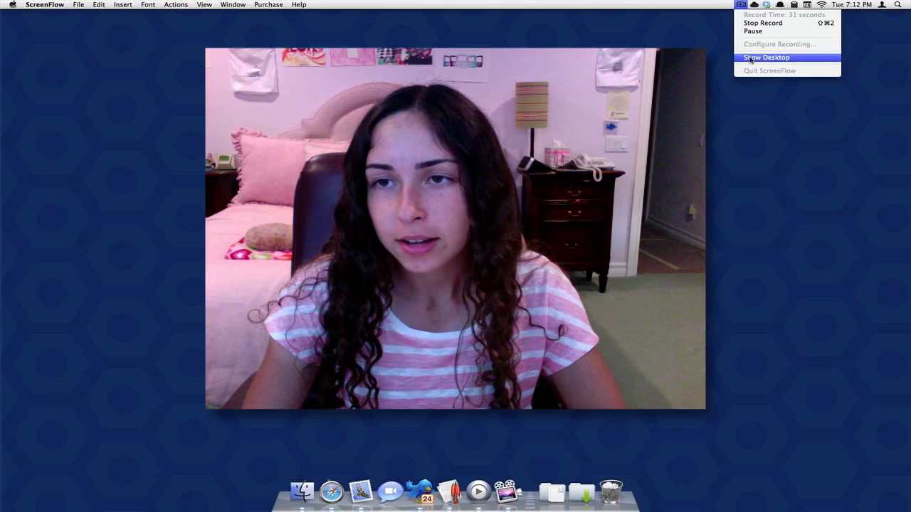
{"action": "left_click", "coordinate": [766, 57]}
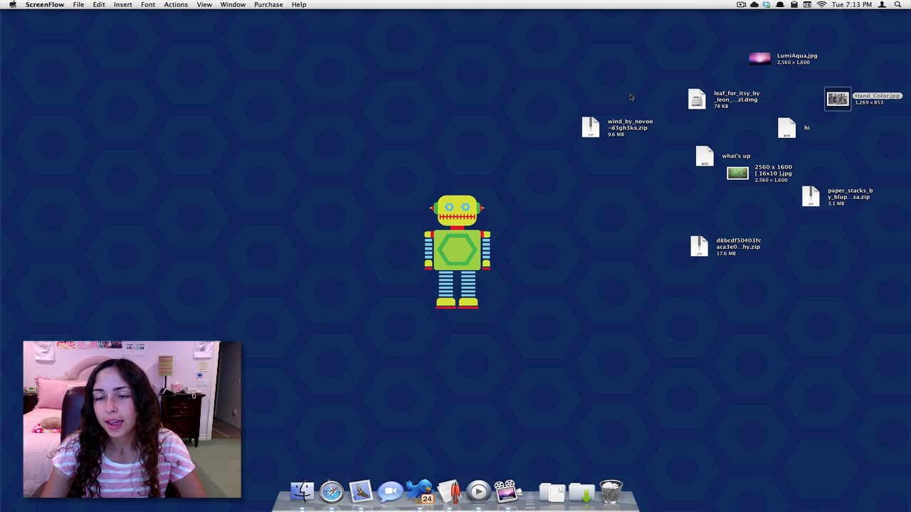
{"action": "mouse_move", "coordinate": [610, 262]}
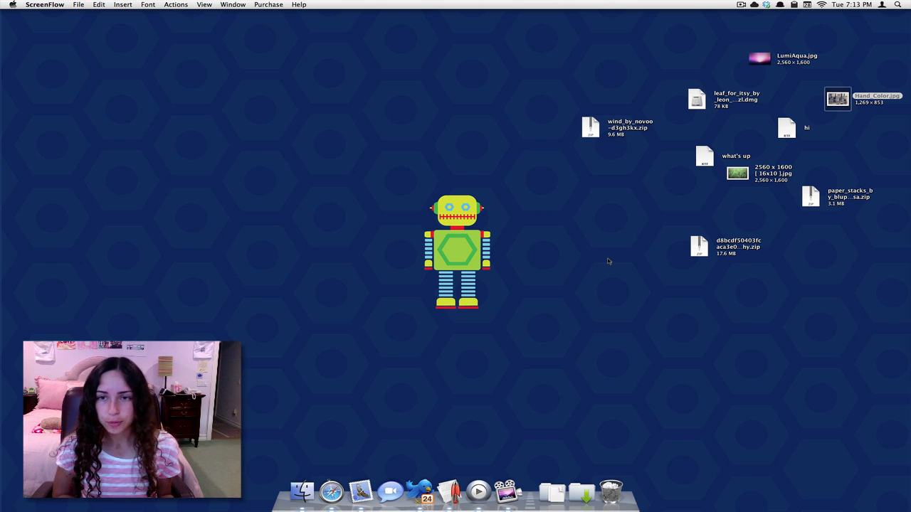
{"action": "mouse_move", "coordinate": [611, 253]}
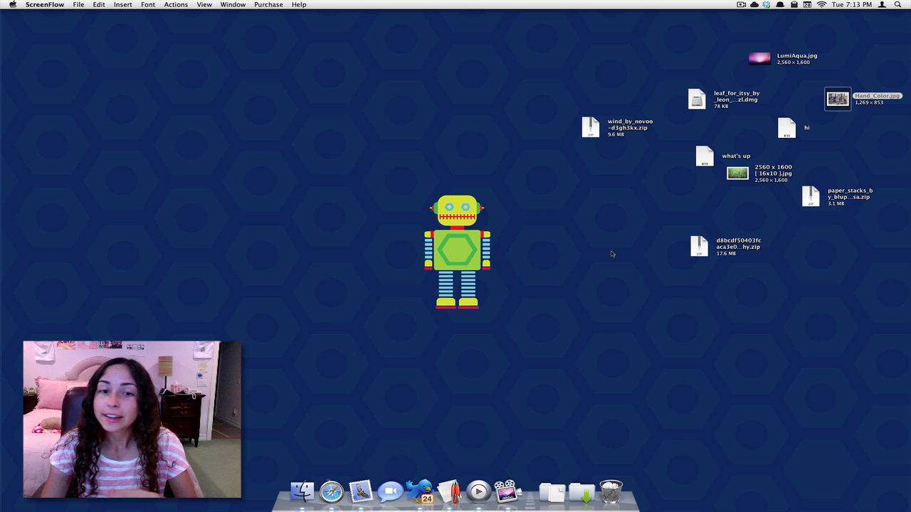
{"action": "mouse_move", "coordinate": [517, 234]}
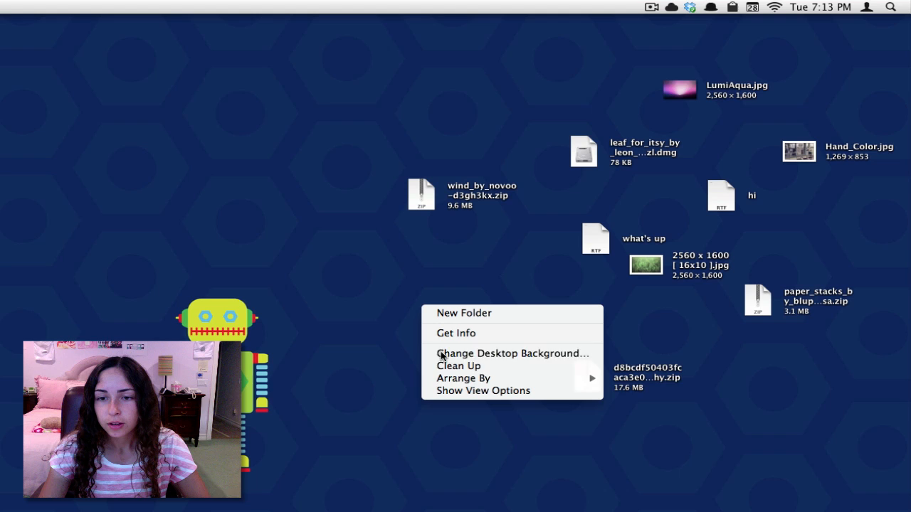
{"action": "mouse_move", "coordinate": [464, 379]}
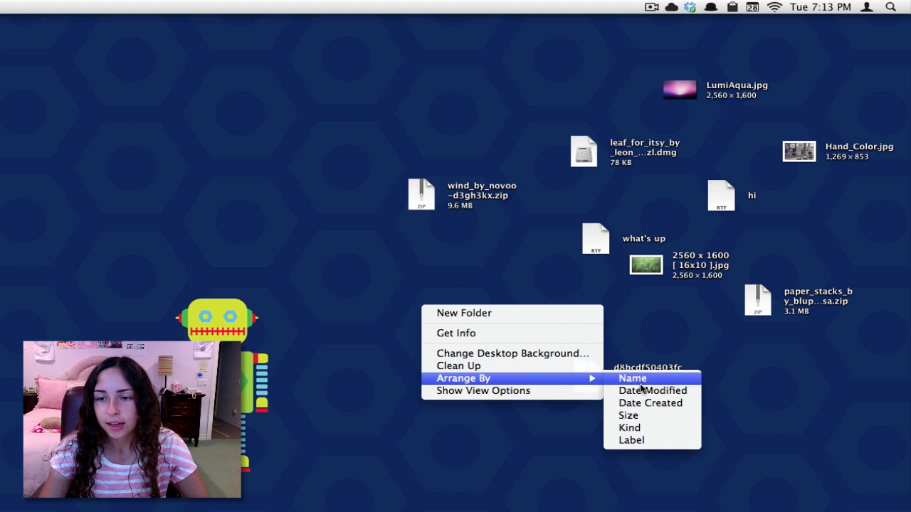
Arrange the desktop icons by name and drag the zip archives and disk image to the Trash.
{"action": "left_click", "coordinate": [633, 379]}
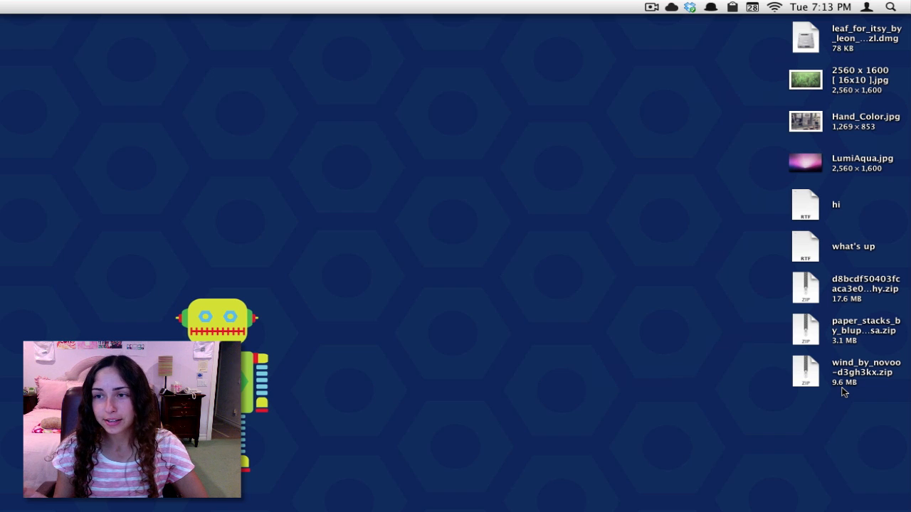
{"action": "mouse_move", "coordinate": [847, 131]}
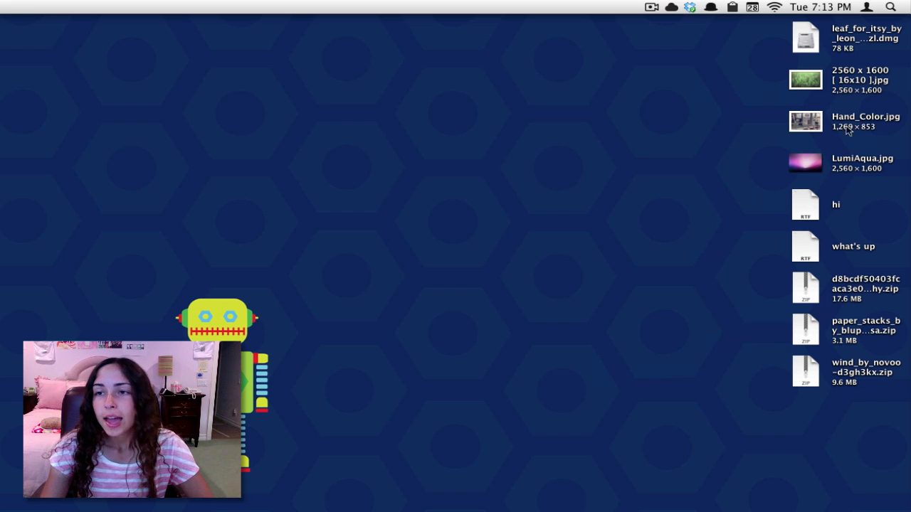
{"action": "mouse_move", "coordinate": [815, 137]}
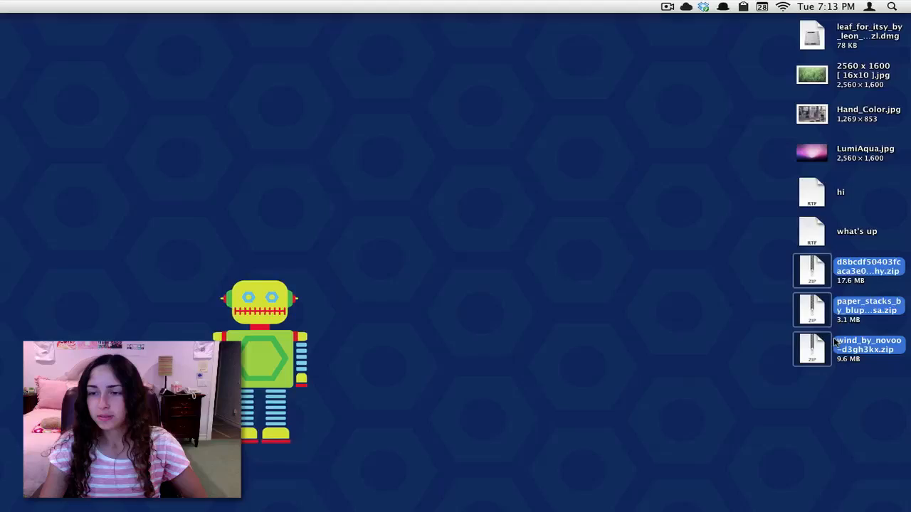
{"action": "left_click_drag", "start_coordinate": [259, 368], "coordinate": [349, 316]}
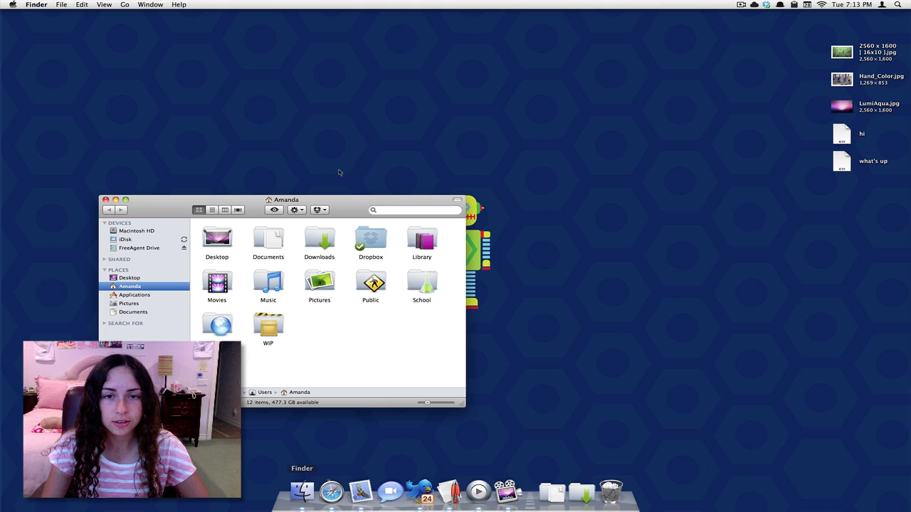
Centre the Finder window, go to the Documents folder and move the remaining desktop files into it.
{"action": "left_click_drag", "start_coordinate": [285, 199], "coordinate": [467, 140]}
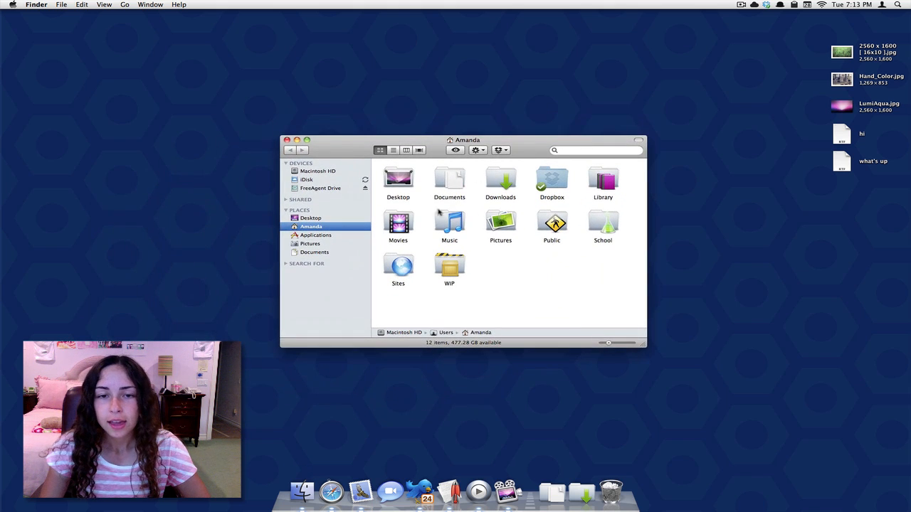
{"action": "mouse_move", "coordinate": [614, 291]}
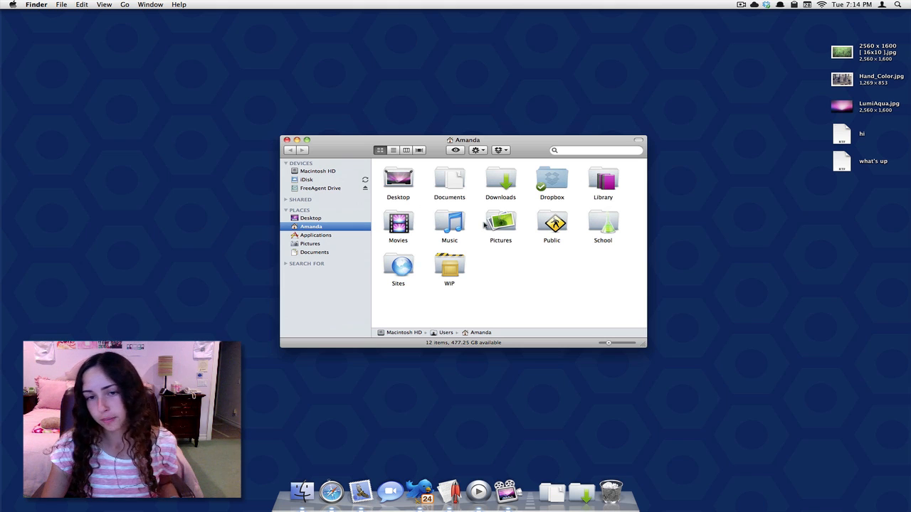
{"action": "mouse_move", "coordinate": [558, 249]}
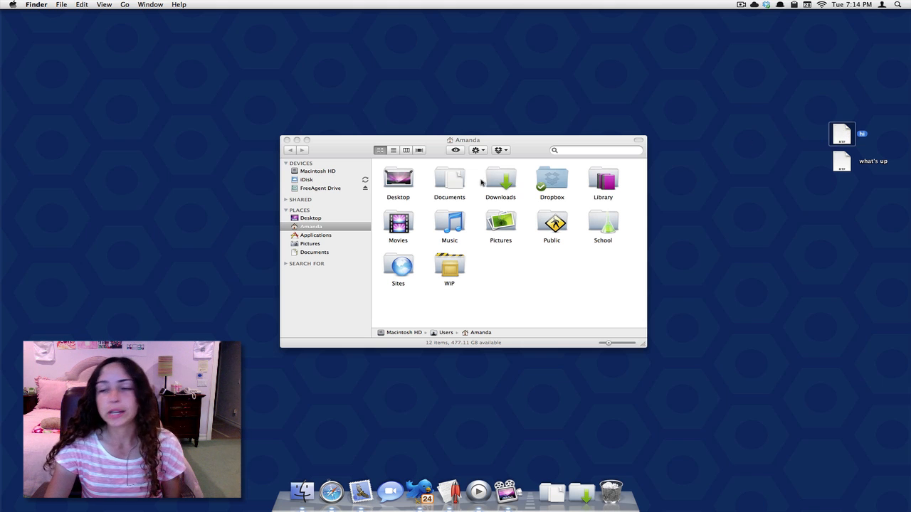
{"action": "left_click", "coordinate": [450, 182]}
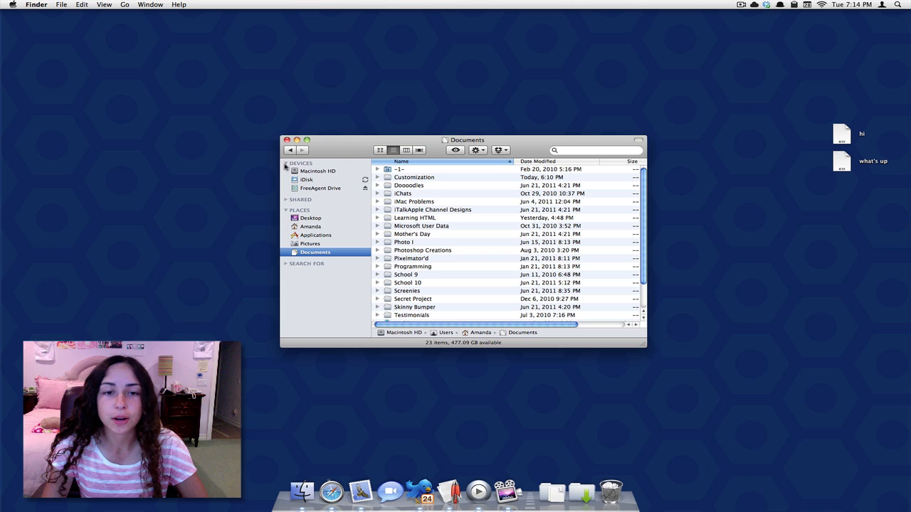
{"action": "left_click", "coordinate": [310, 227]}
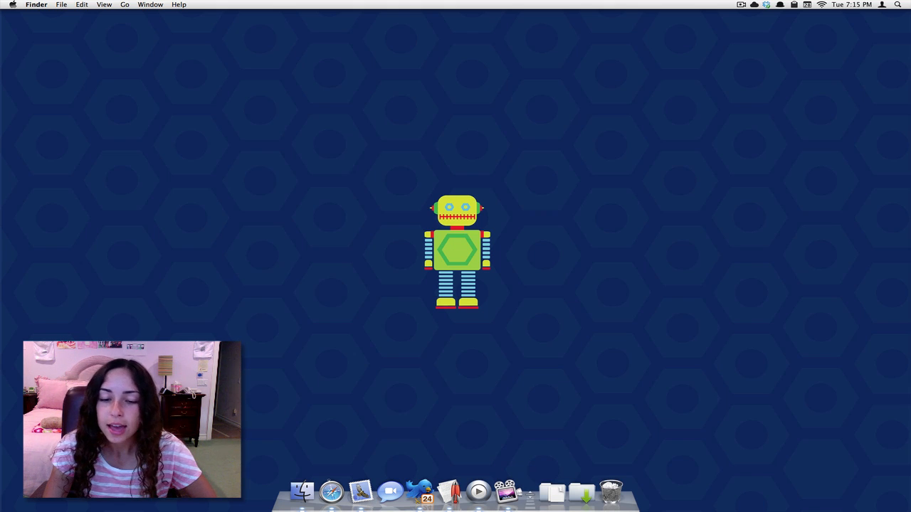
Bring up the Dock divider's context menu to turn hiding on.
{"action": "right_click", "coordinate": [529, 491]}
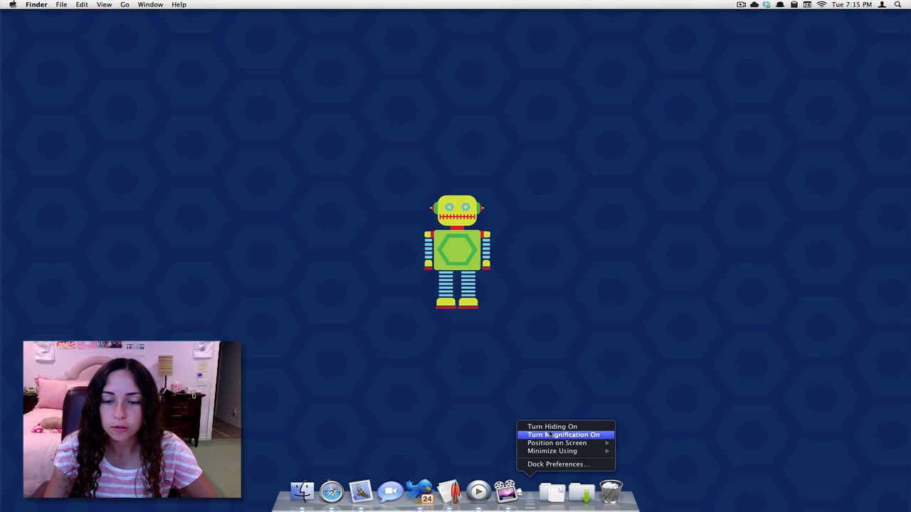
{"action": "mouse_move", "coordinate": [553, 427]}
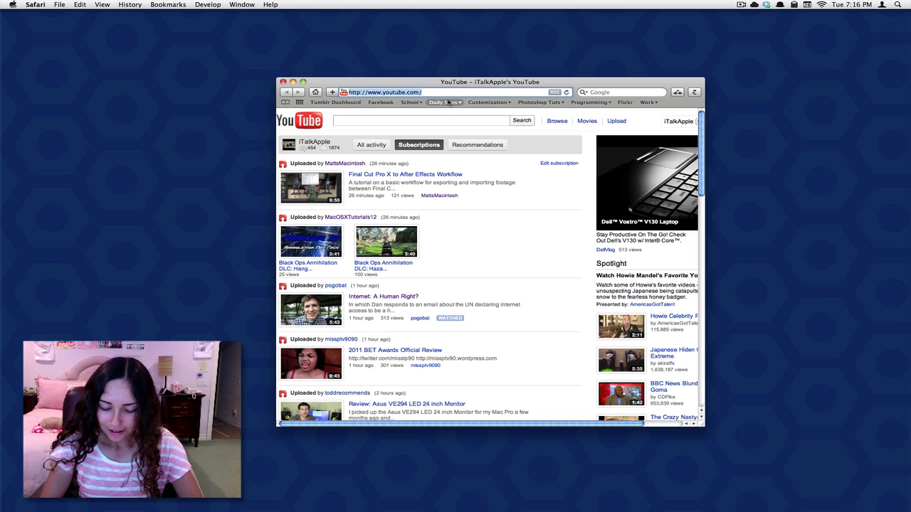
{"action": "mouse_move", "coordinate": [444, 103]}
{"action": "type", "text": "sim"}
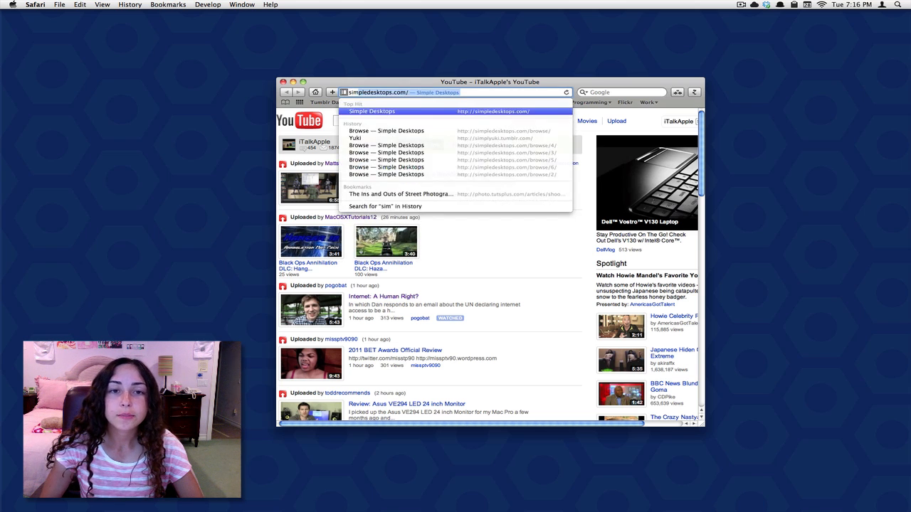
Visit simpledesktops.com and browse its full wallpaper gallery.
{"action": "left_click", "coordinate": [372, 111]}
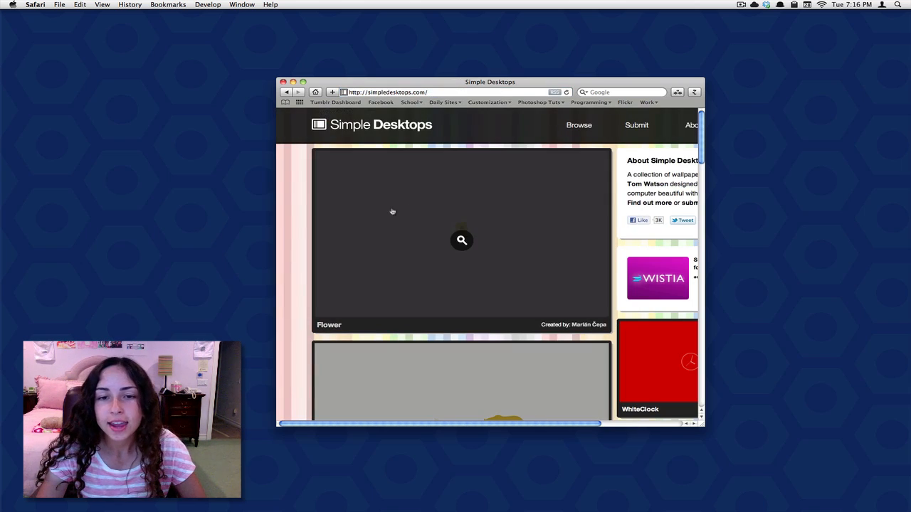
{"action": "scroll", "scroll_direction": "down", "scroll_amount": 3}
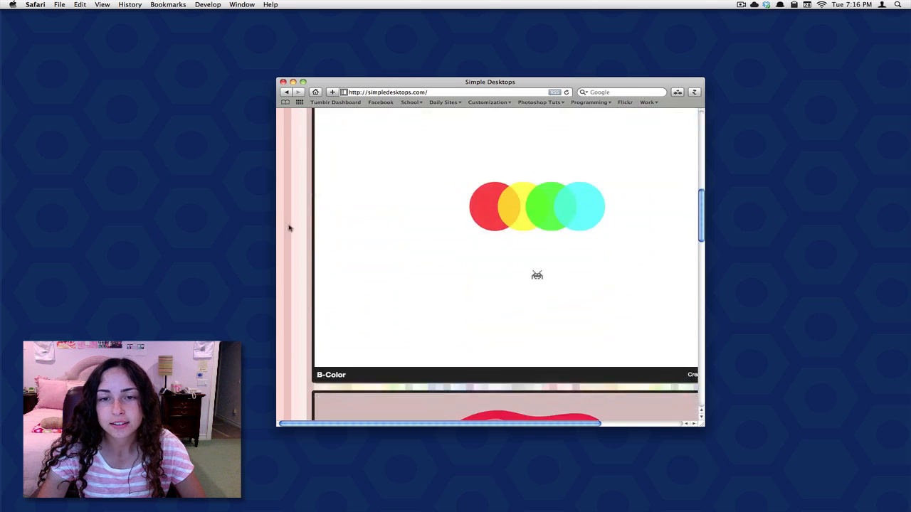
{"action": "scroll", "scroll_direction": "down", "scroll_amount": 3}
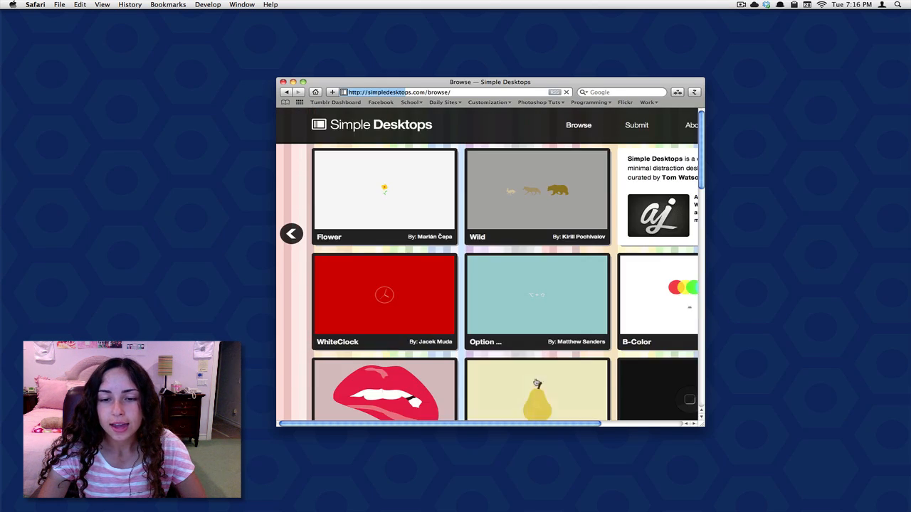
{"action": "left_click", "coordinate": [284, 81]}
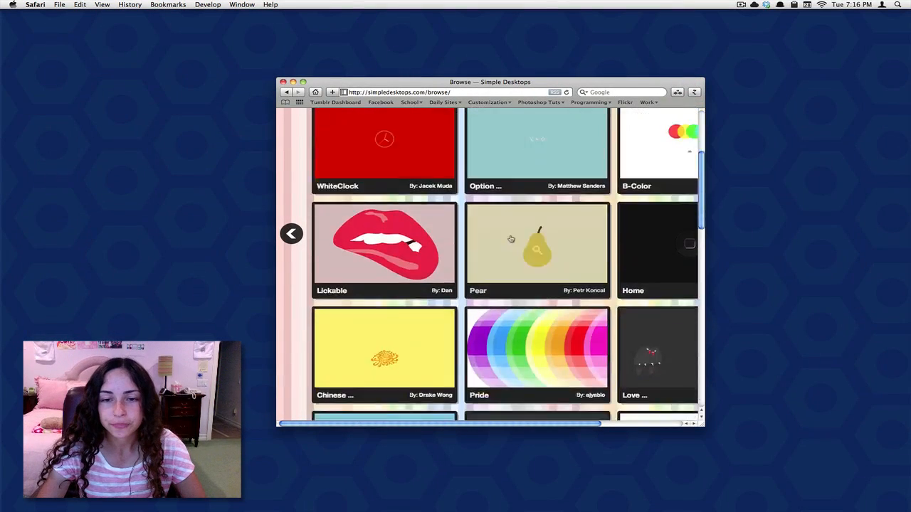
{"action": "scroll", "scroll_direction": "down", "scroll_amount": 3}
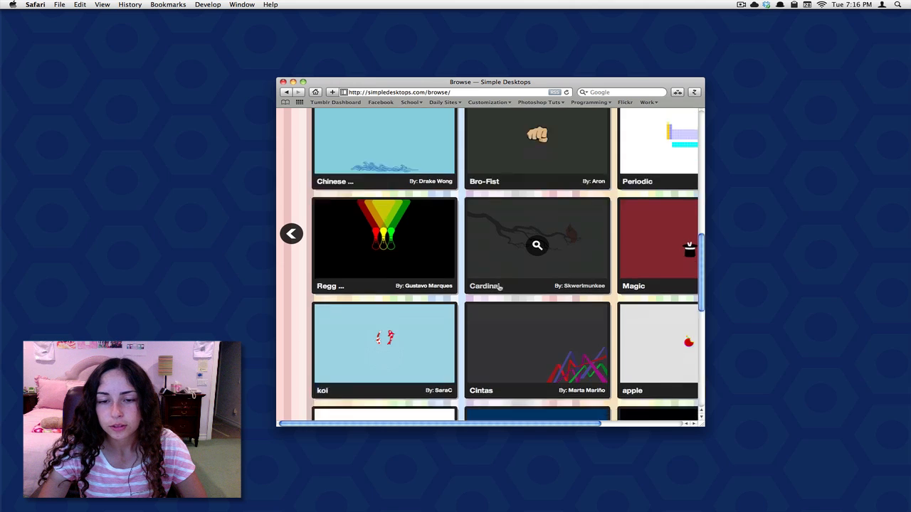
{"action": "scroll", "scroll_direction": "down", "scroll_amount": 3}
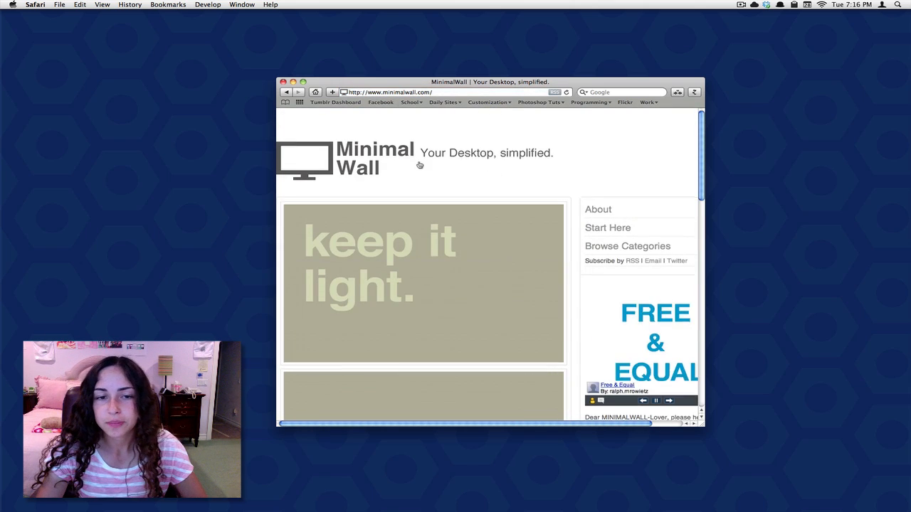
Scroll through MinimalWall's wallpapers and continue onto page 3 of designs.
{"action": "scroll", "scroll_direction": "down", "scroll_amount": 3}
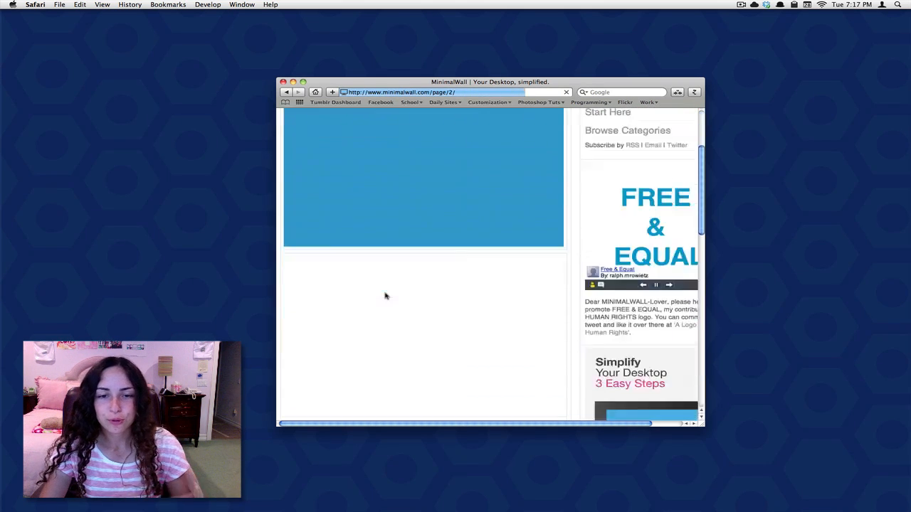
{"action": "scroll", "scroll_direction": "down", "scroll_amount": 3}
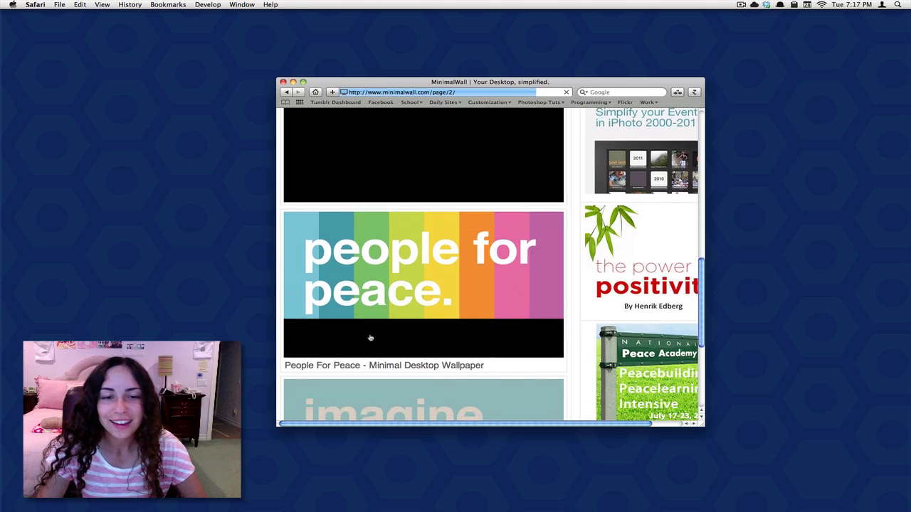
{"action": "scroll", "scroll_direction": "down", "scroll_amount": 3}
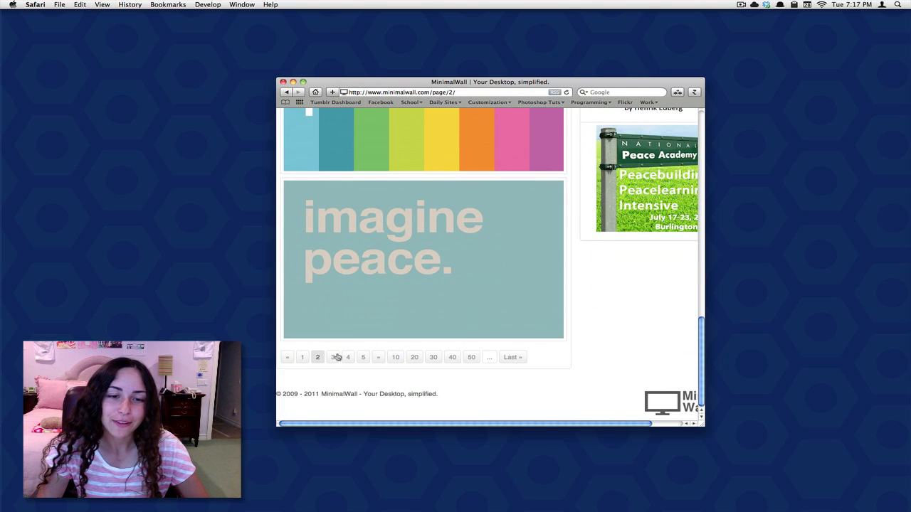
{"action": "left_click", "coordinate": [334, 356]}
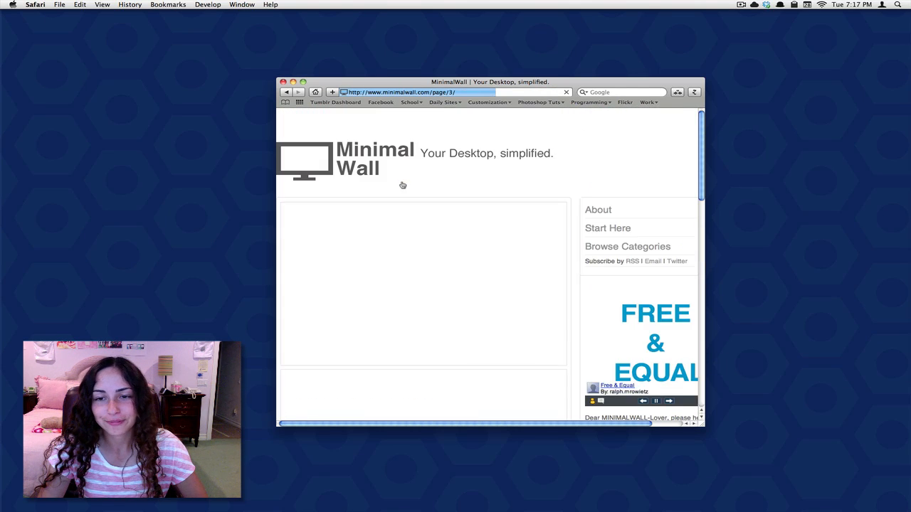
{"action": "scroll", "scroll_direction": "down", "scroll_amount": 3}
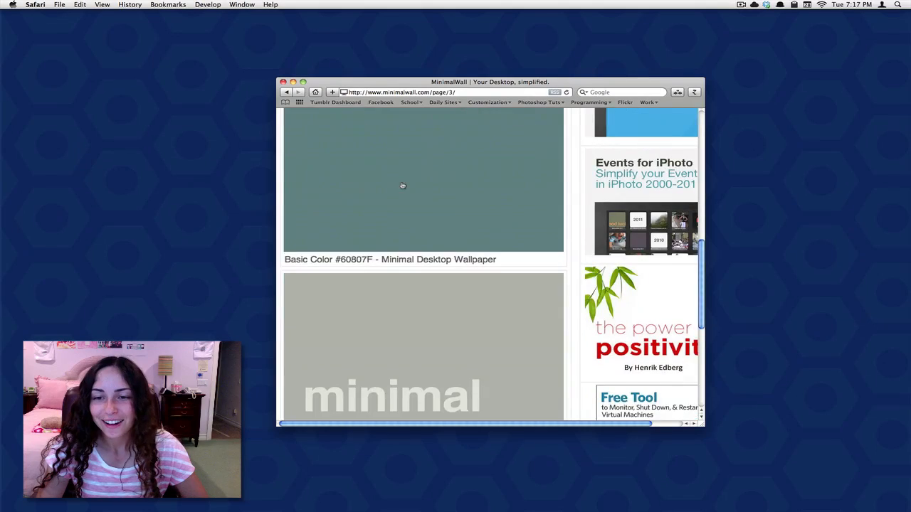
{"action": "scroll", "scroll_direction": "down", "scroll_amount": 3}
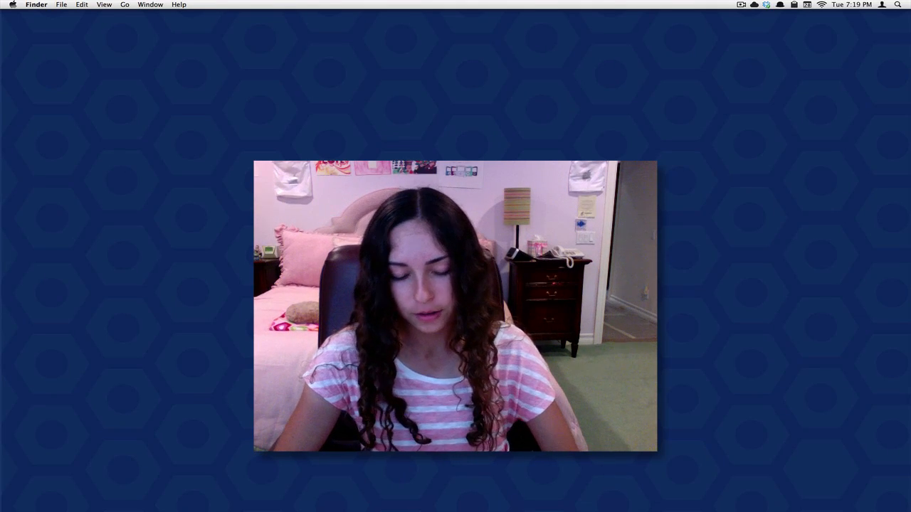
Summon Alfred's search box over the empty desktop.
{"action": "left_click", "coordinate": [897, 4]}
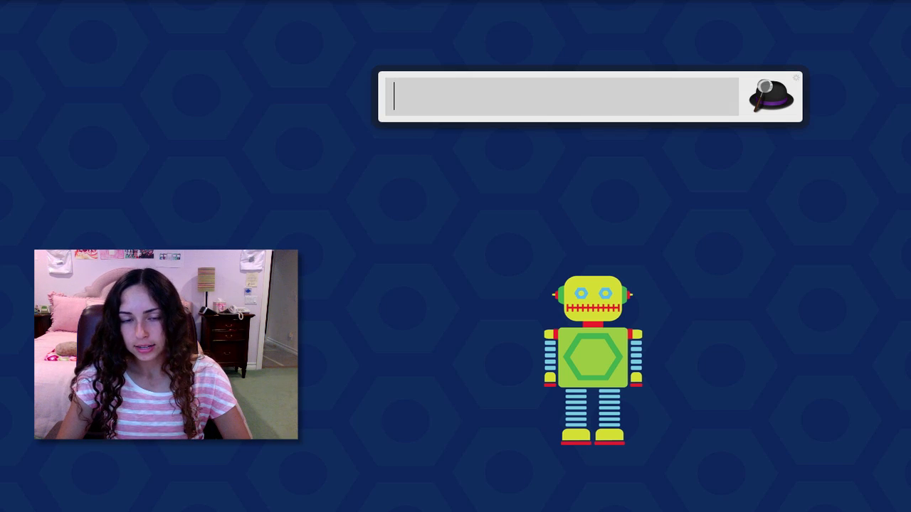
Use Alfred's twitter keyword to open the italkapple Twitter profile, then close the page.
{"action": "type", "text": "sc"}
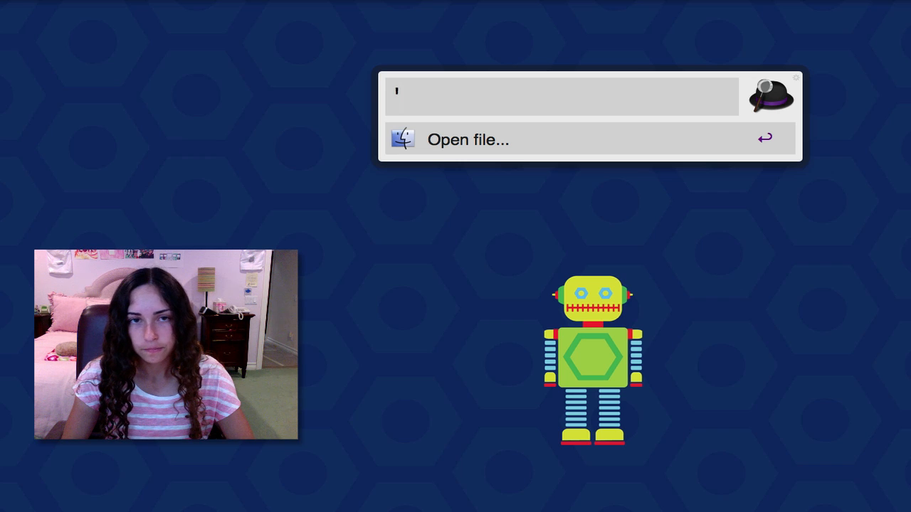
{"action": "type", "text": "do"}
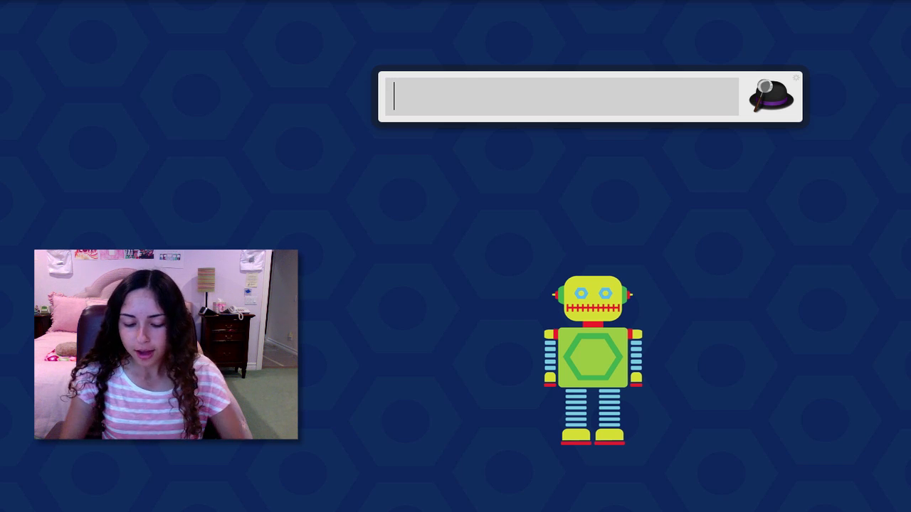
{"action": "type", "text": "taw"}
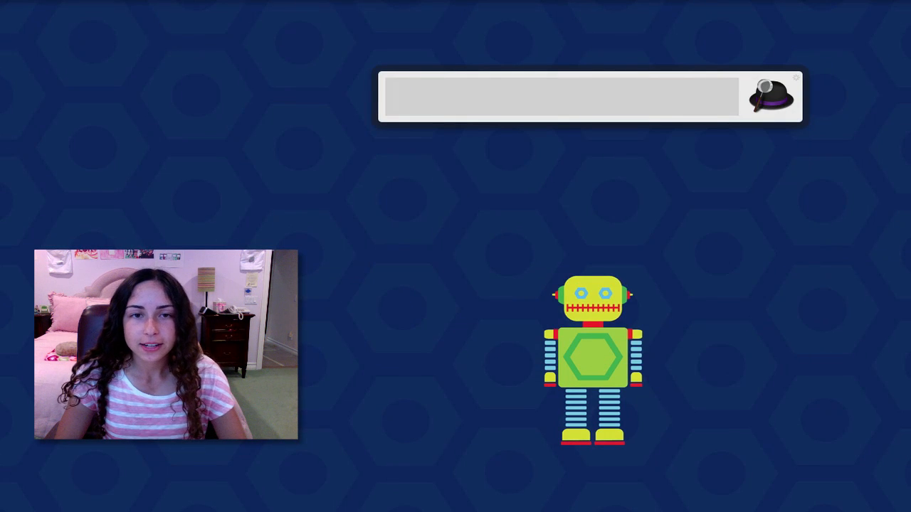
{"action": "type", "text": "twitter"}
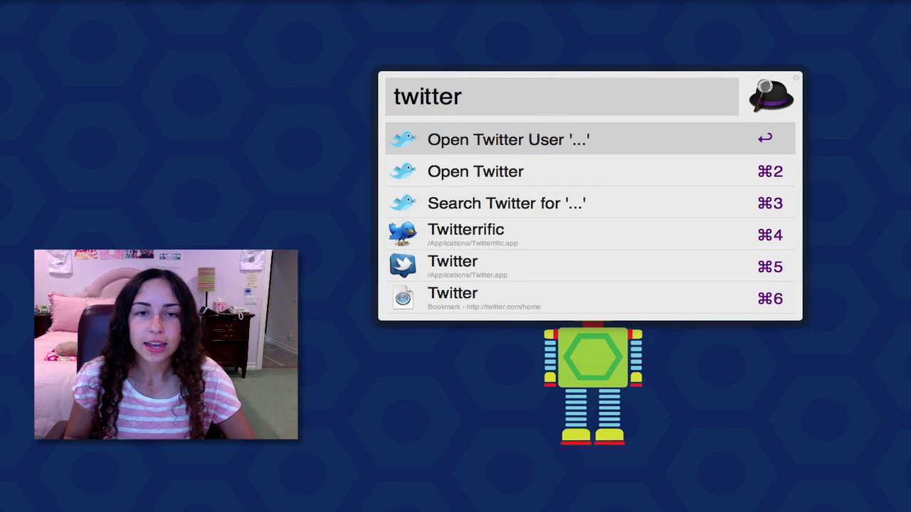
{"action": "key", "text": "Down"}
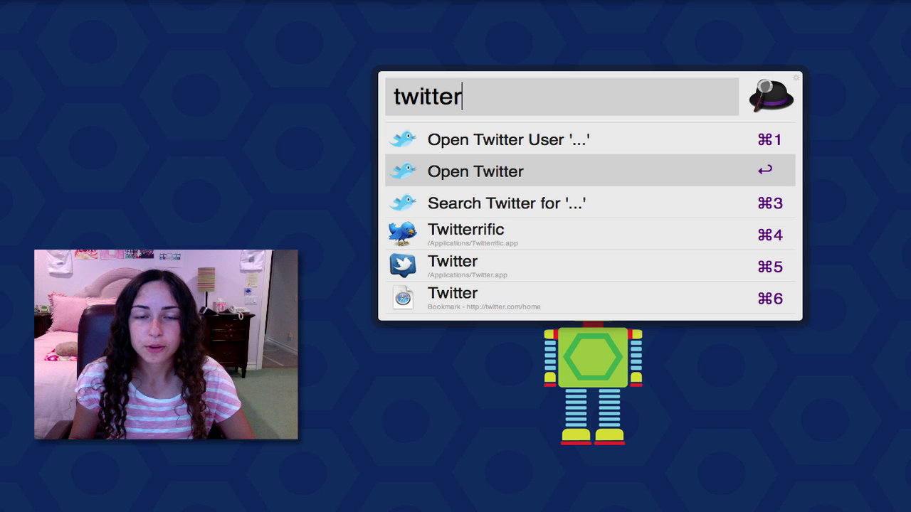
{"action": "key", "text": "Down"}
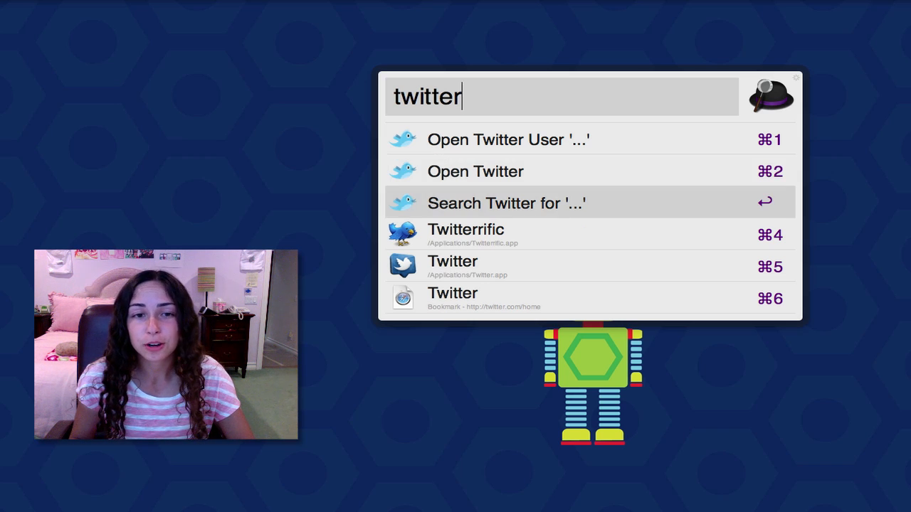
{"action": "key", "text": "up"}
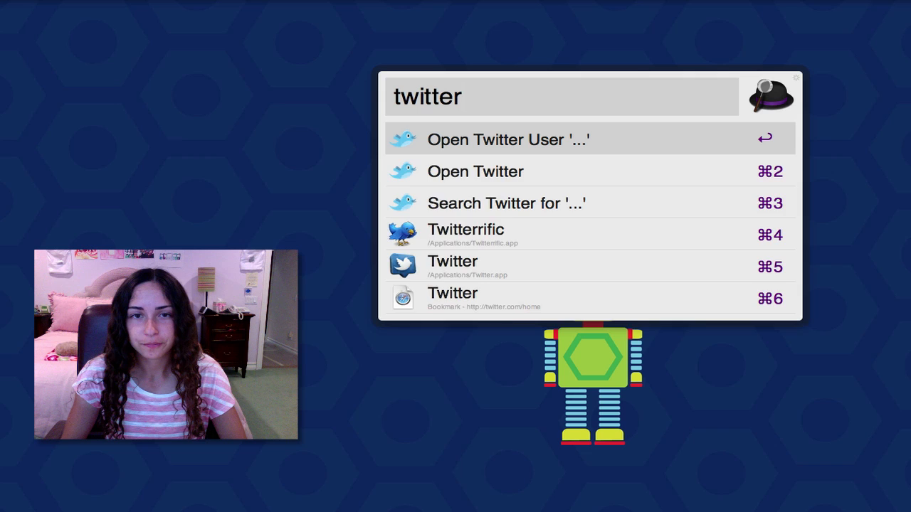
{"action": "type", "text": "italkapple"}
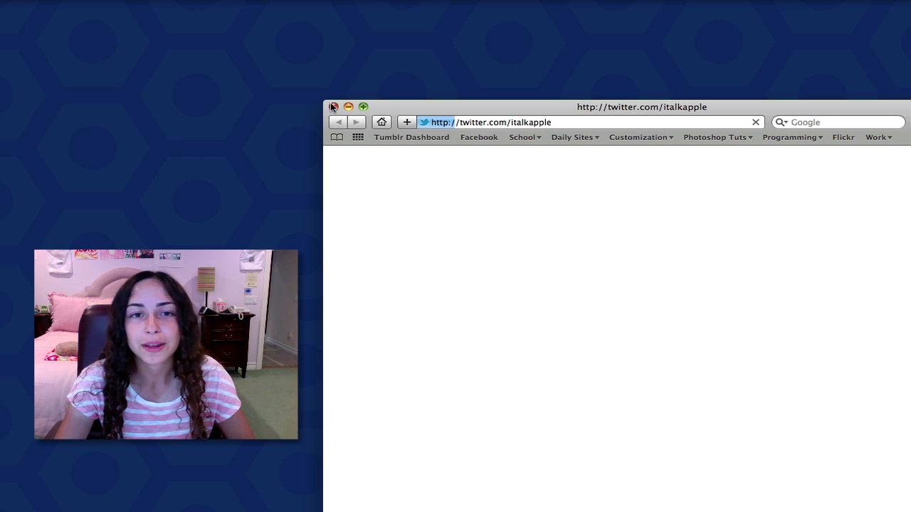
{"action": "left_click", "coordinate": [334, 107]}
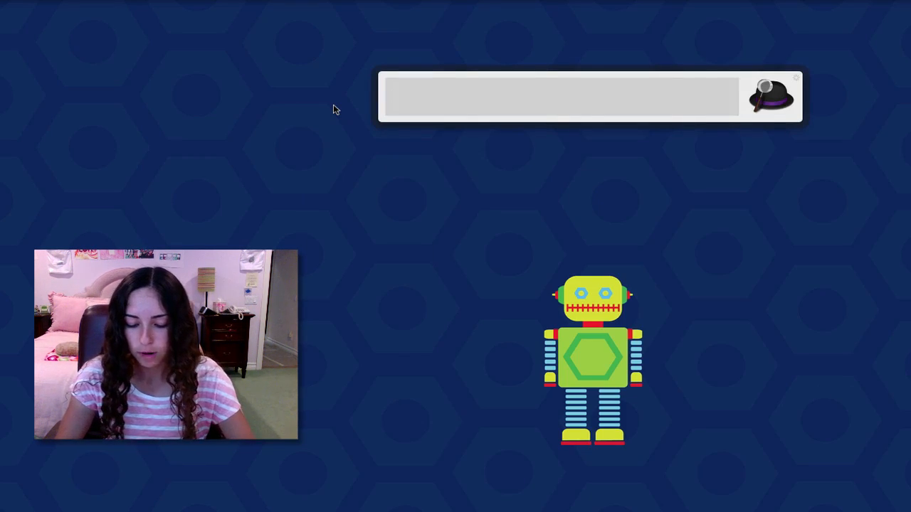
Calculate 888/222 directly in Alfred's search box.
{"action": "type", "text": "888"}
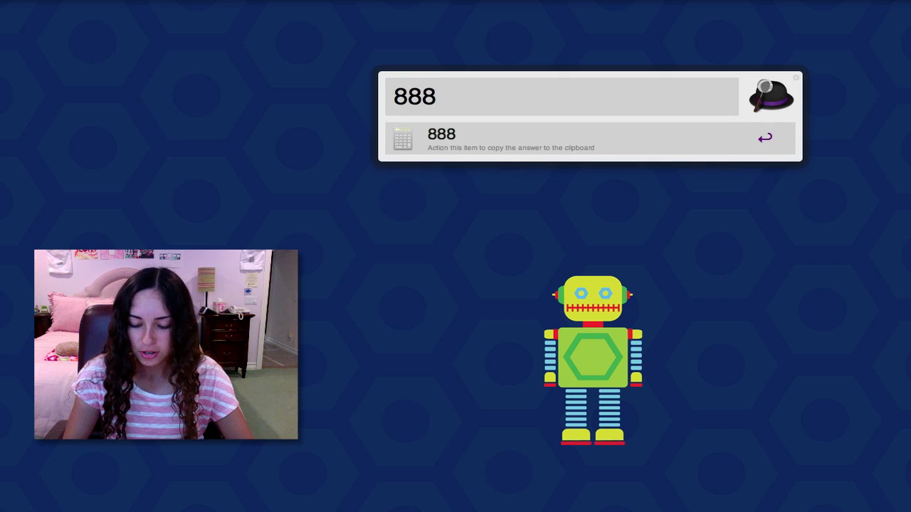
{"action": "type", "text": "/222"}
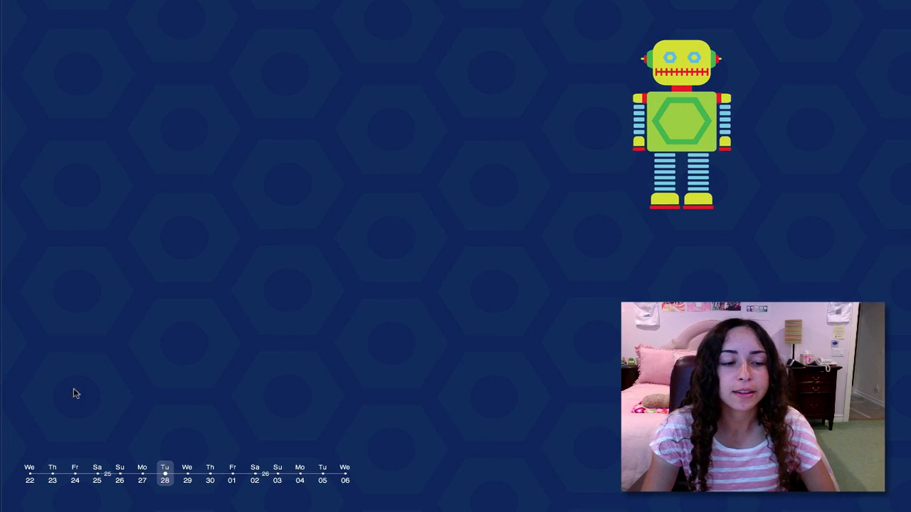
{"action": "mouse_move", "coordinate": [218, 353]}
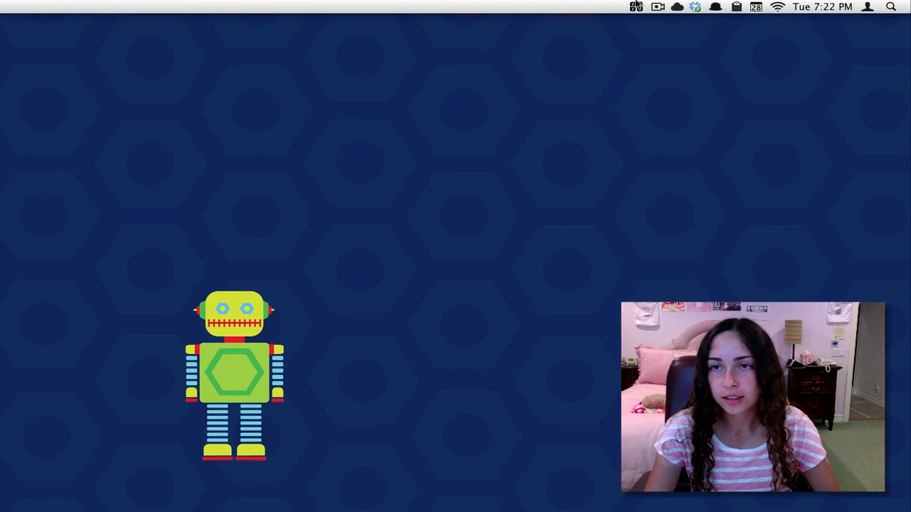
From DateLine's menu-bar icon enter Preferences and apply the Minimalist theme.
{"action": "left_click", "coordinate": [635, 5]}
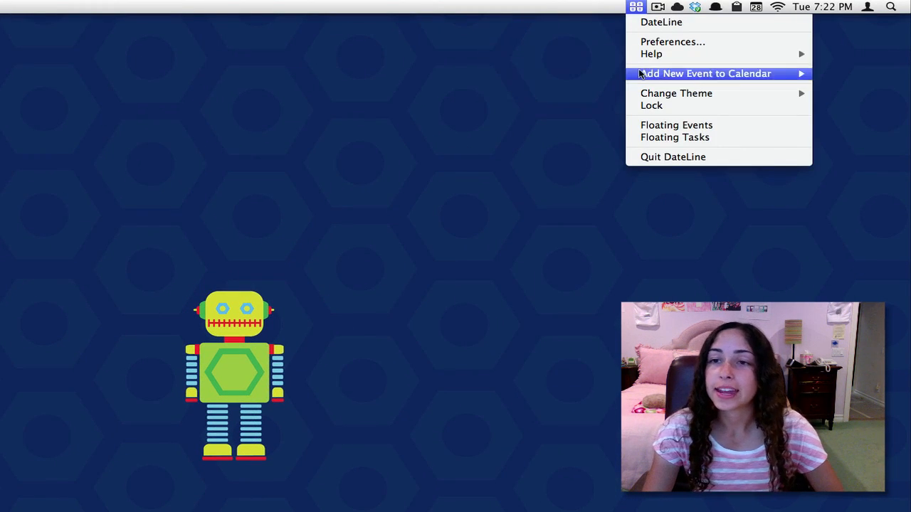
{"action": "mouse_move", "coordinate": [765, 68]}
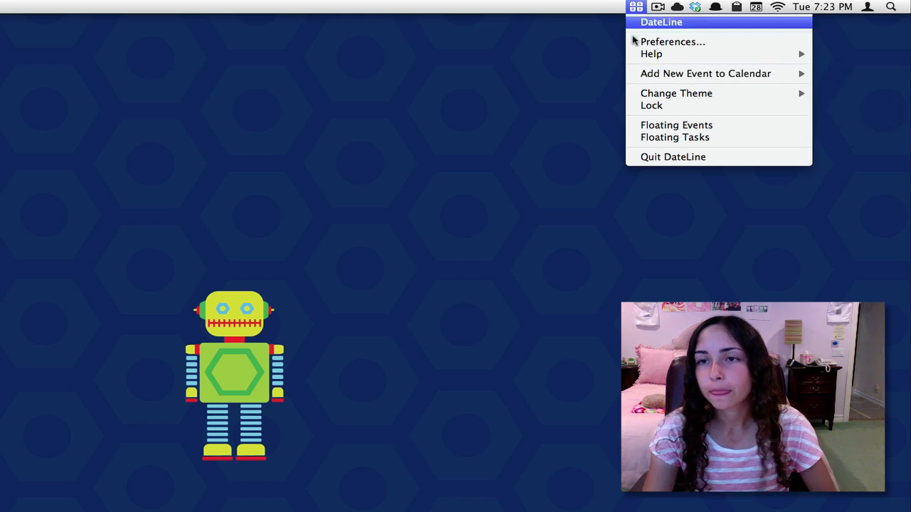
{"action": "left_click", "coordinate": [672, 42]}
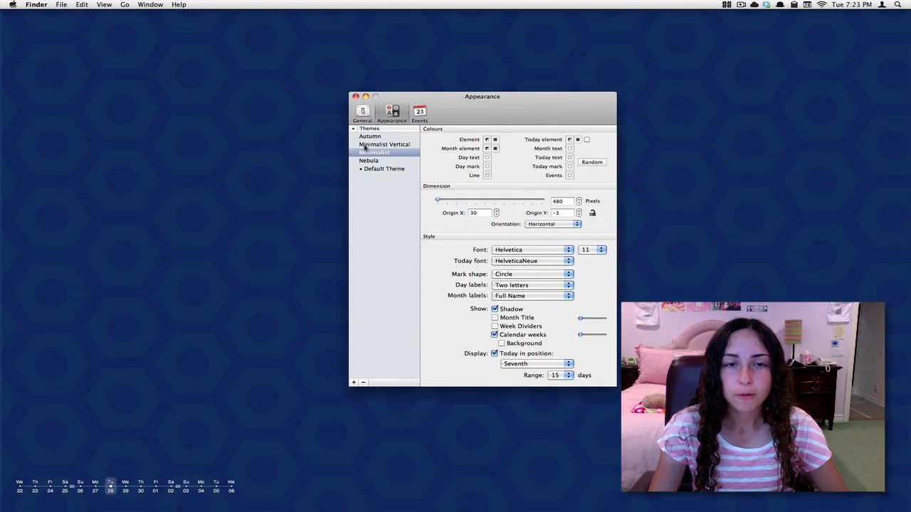
{"action": "left_click", "coordinate": [376, 152]}
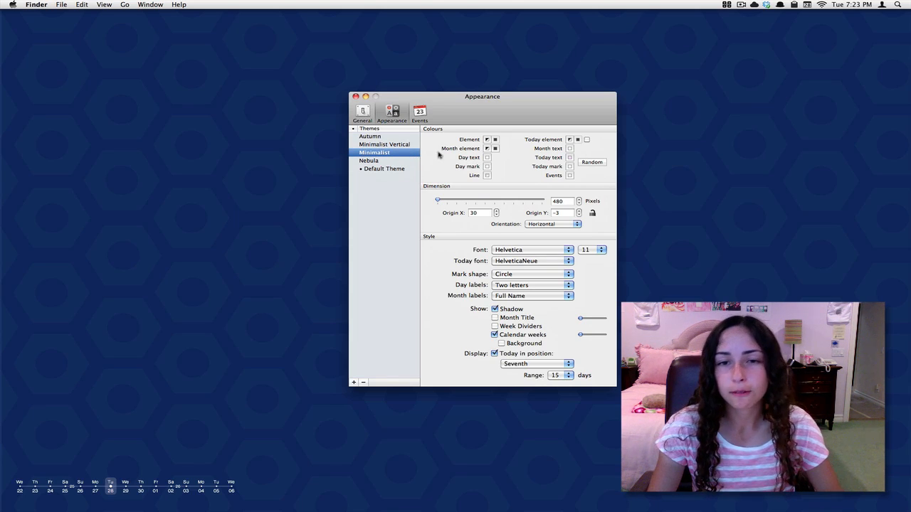
{"action": "mouse_move", "coordinate": [440, 166]}
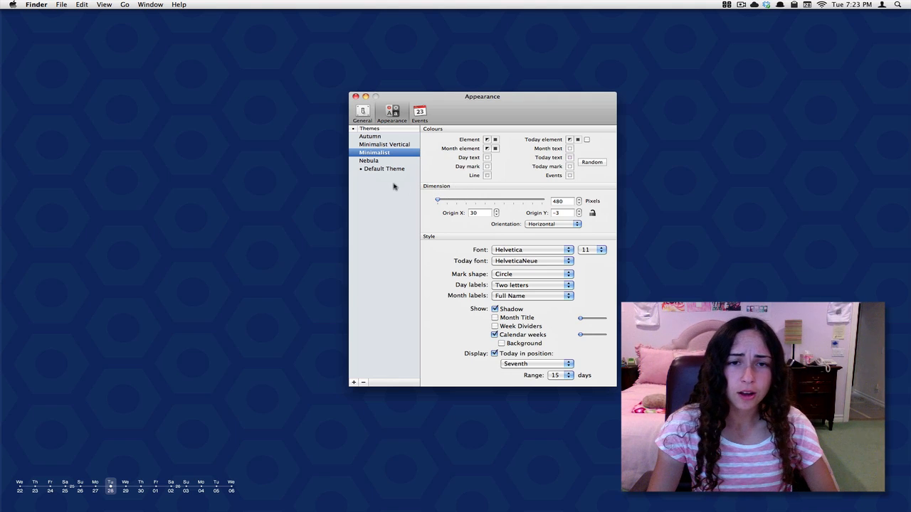
{"action": "mouse_move", "coordinate": [273, 458]}
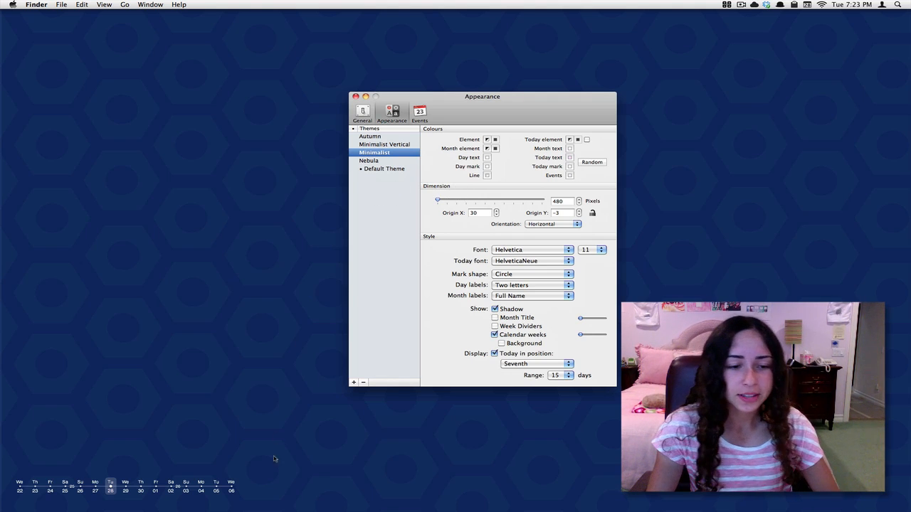
{"action": "mouse_move", "coordinate": [341, 492]}
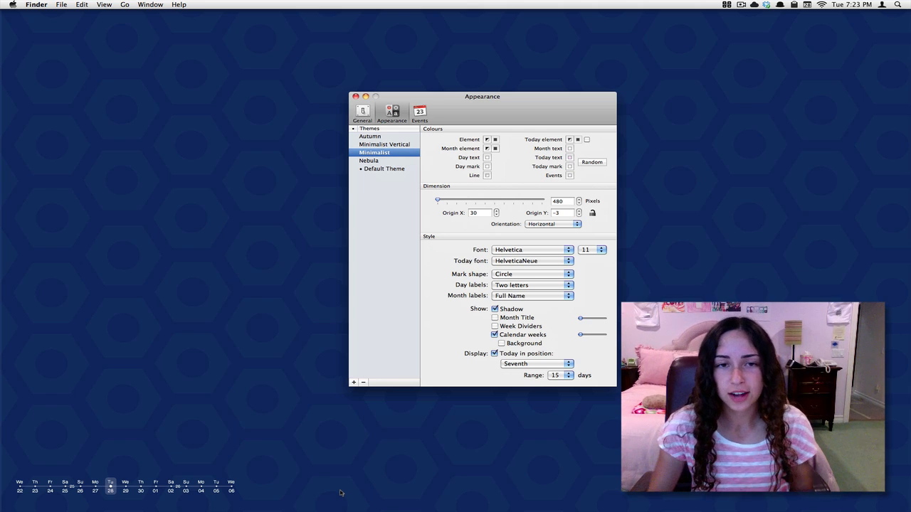
Try the Autumn theme and Today colour well, then settle on Minimalist Vertical.
{"action": "left_click", "coordinate": [370, 137]}
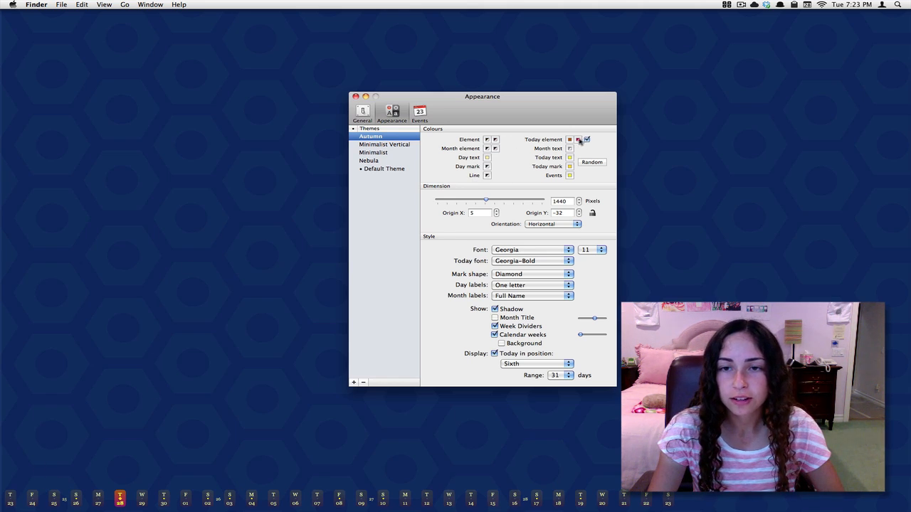
{"action": "left_click", "coordinate": [578, 139]}
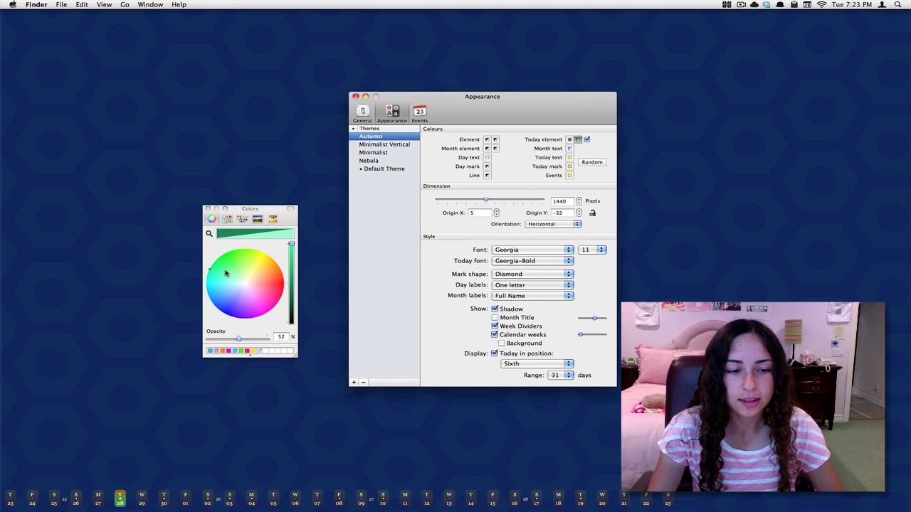
{"action": "left_click", "coordinate": [387, 144]}
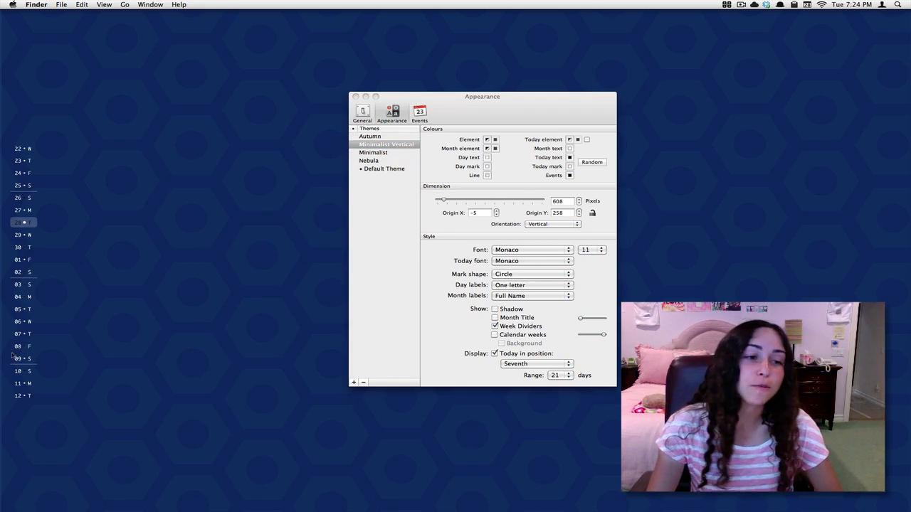
{"action": "left_click", "coordinate": [361, 111]}
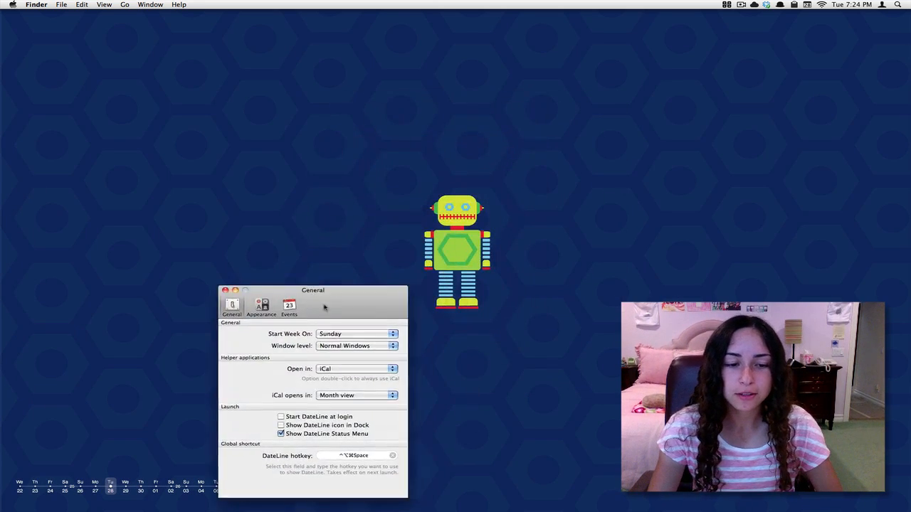
Try the Floating Windows level while repositioning the preferences window around the desktop.
{"action": "left_click_drag", "start_coordinate": [313, 291], "coordinate": [134, 291]}
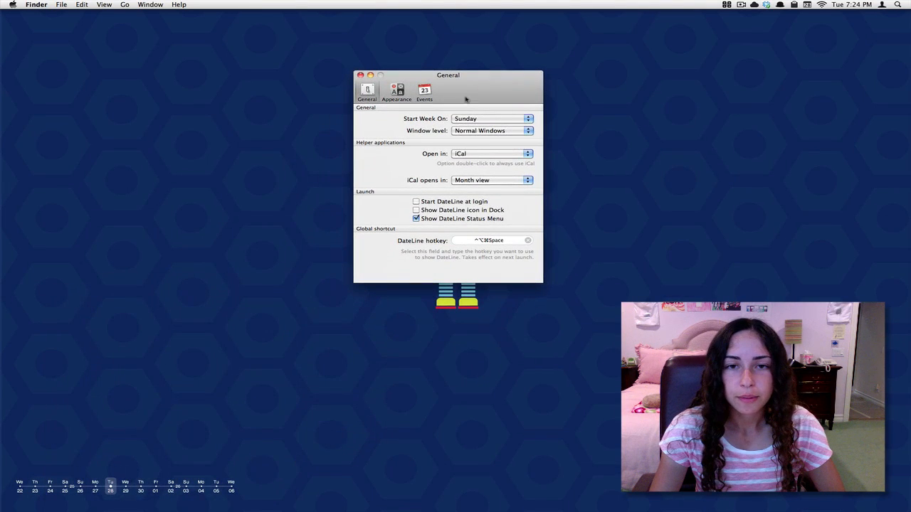
{"action": "left_click", "coordinate": [492, 131]}
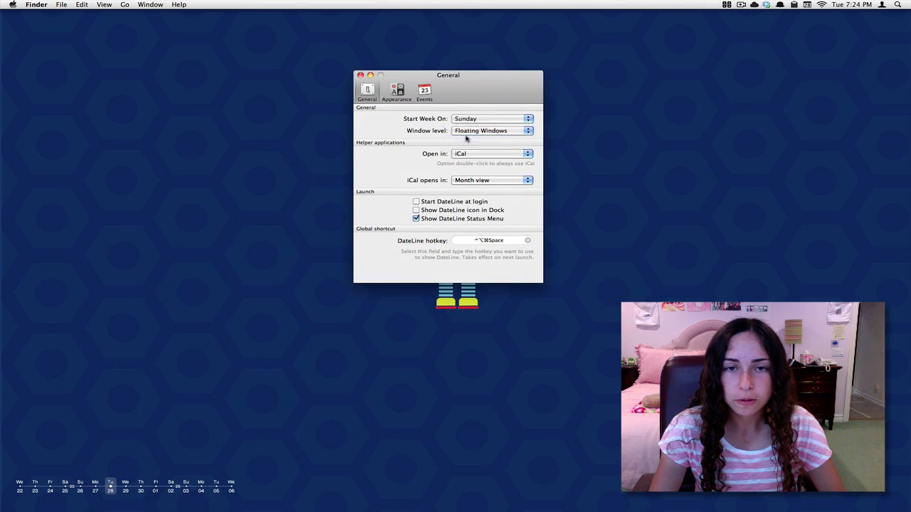
{"action": "left_click_drag", "start_coordinate": [447, 74], "coordinate": [256, 324]}
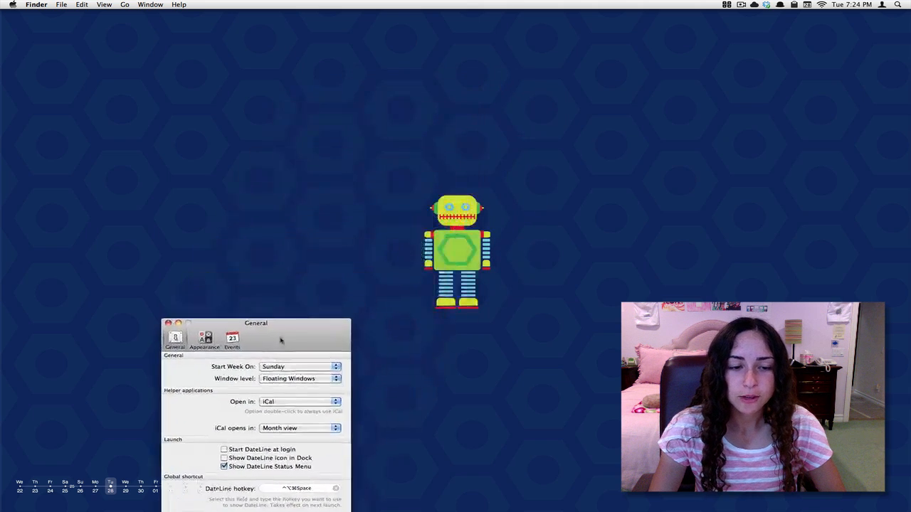
{"action": "left_click_drag", "start_coordinate": [256, 323], "coordinate": [162, 286]}
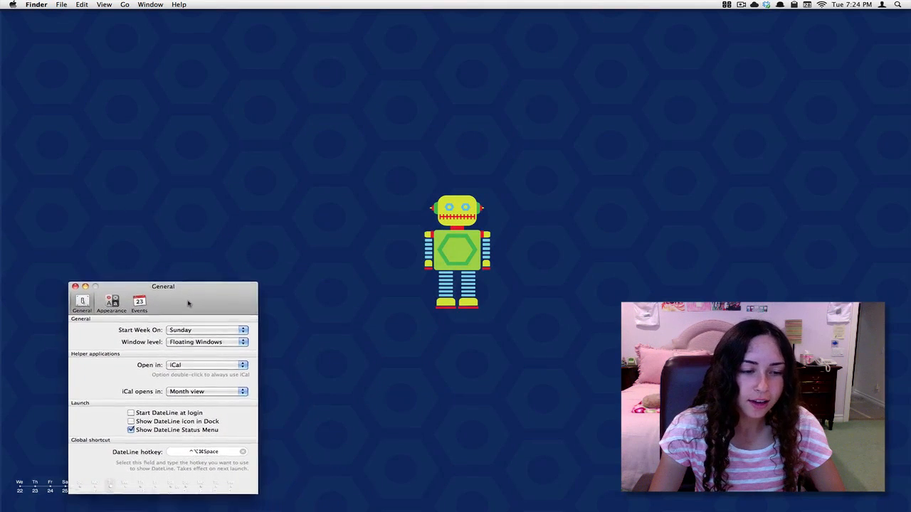
{"action": "left_click_drag", "start_coordinate": [162, 286], "coordinate": [100, 288]}
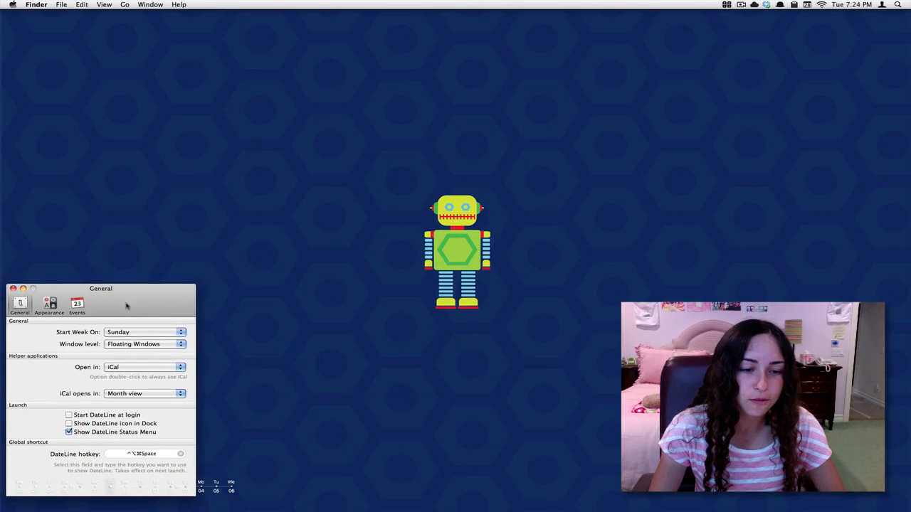
{"action": "left_click_drag", "start_coordinate": [100, 288], "coordinate": [430, 43]}
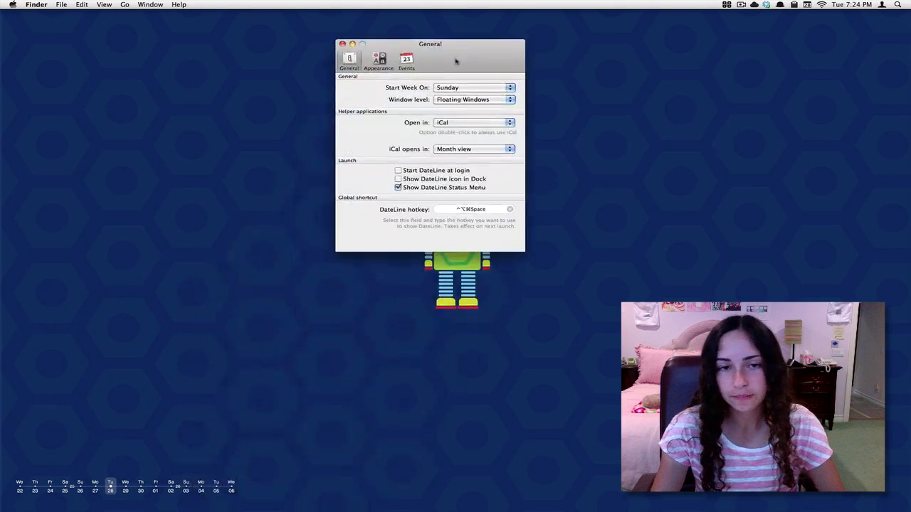
Set DateLine's window level back to Normal Windows and move to the Appearance settings.
{"action": "left_click", "coordinate": [473, 100]}
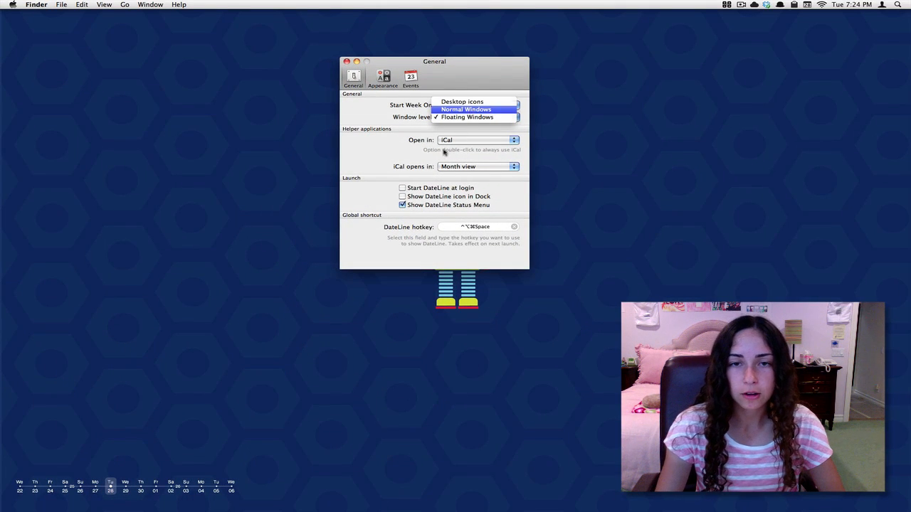
{"action": "left_click", "coordinate": [465, 110]}
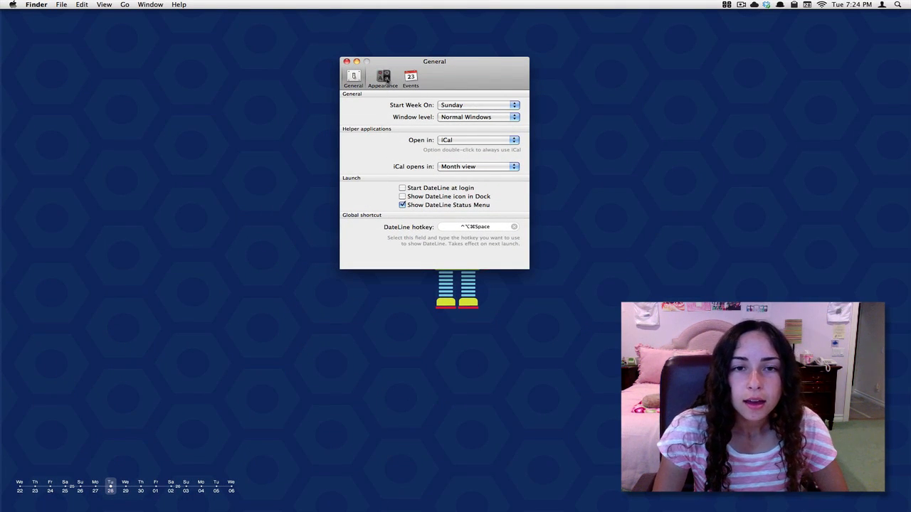
{"action": "left_click", "coordinate": [410, 77]}
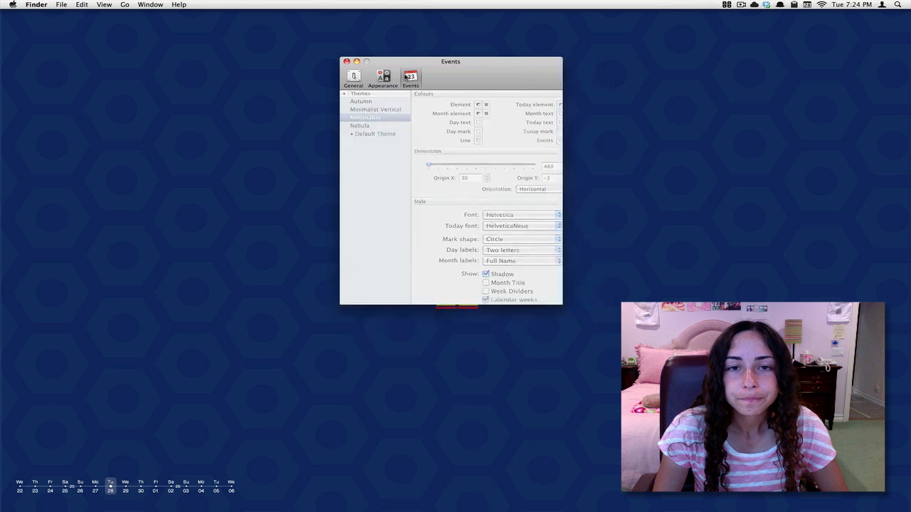
Enable Events: Show on Desktop in DateLine's Events settings.
{"action": "left_click", "coordinate": [410, 77]}
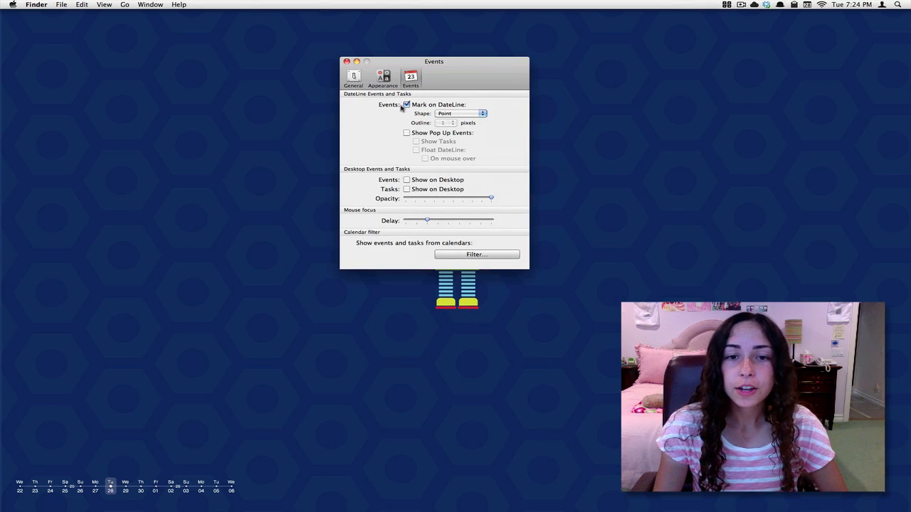
{"action": "left_click", "coordinate": [407, 179]}
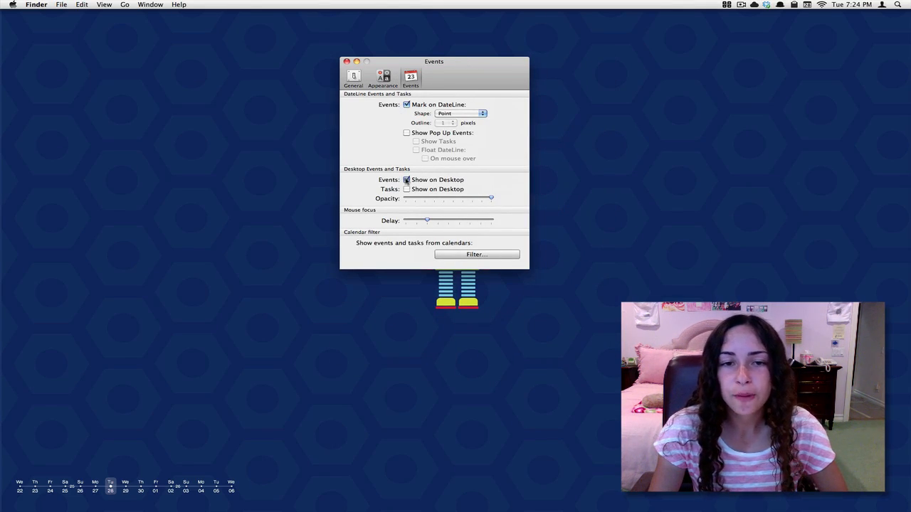
{"action": "left_click_drag", "start_coordinate": [434, 61], "coordinate": [537, 57]}
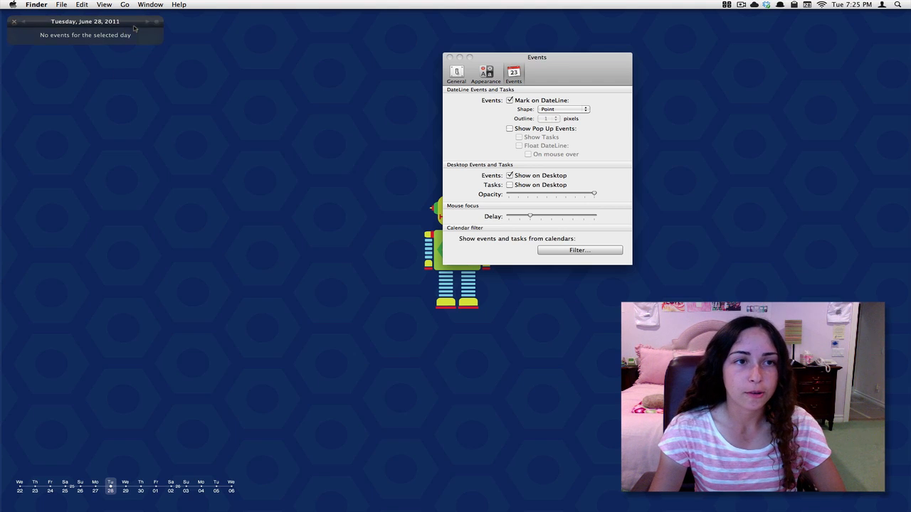
Bring up the events panel in the DateLine strip and step to Wednesday, June 29, 2011.
{"action": "left_click", "coordinate": [148, 21]}
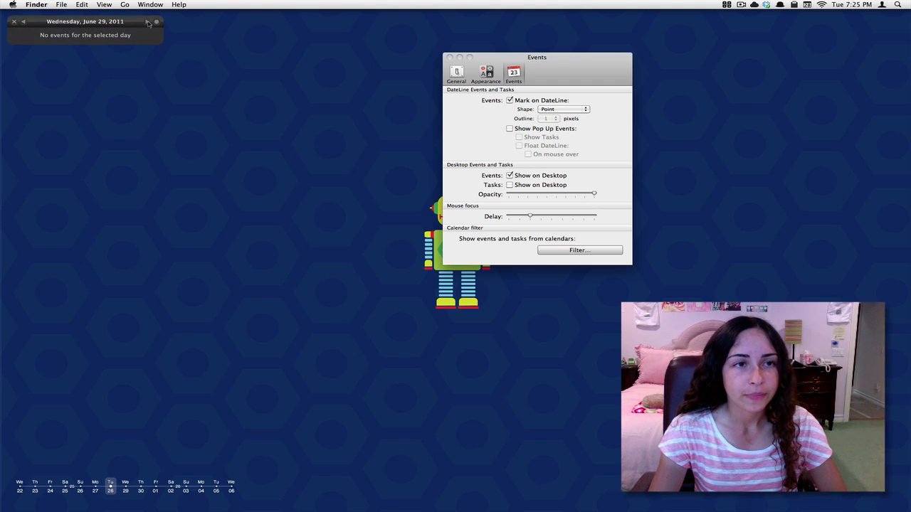
{"action": "left_click", "coordinate": [149, 21]}
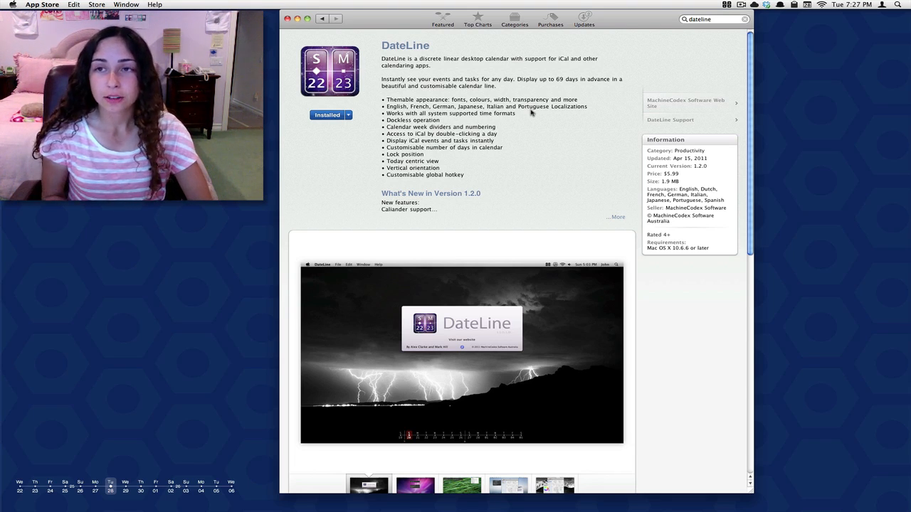
{"action": "mouse_move", "coordinate": [299, 320]}
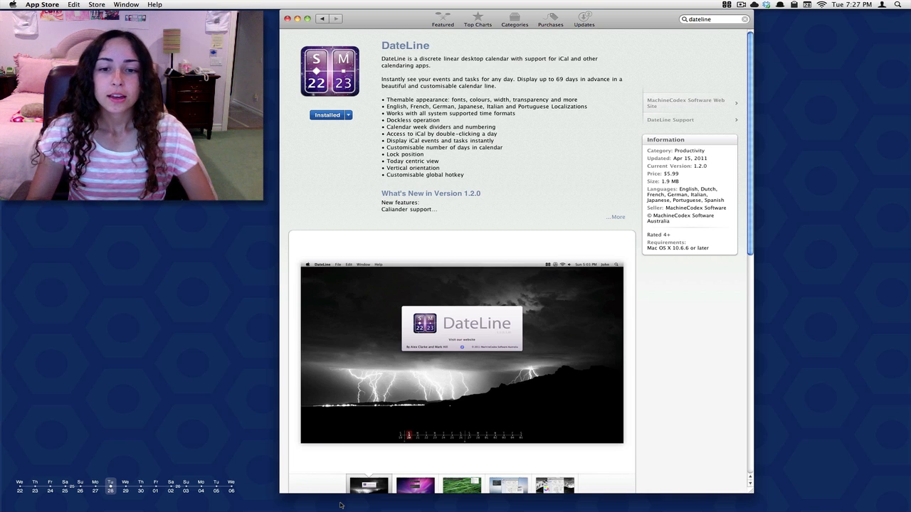
{"action": "mouse_move", "coordinate": [521, 212]}
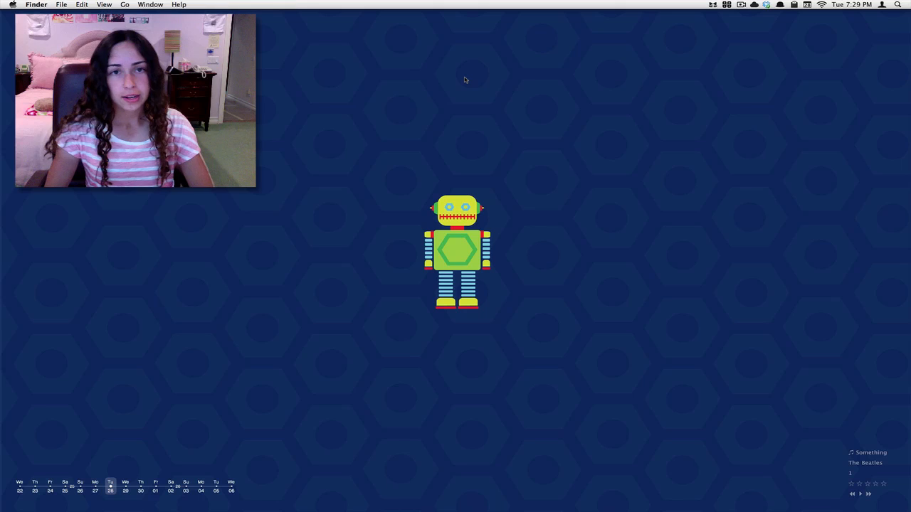
{"action": "mouse_move", "coordinate": [815, 386]}
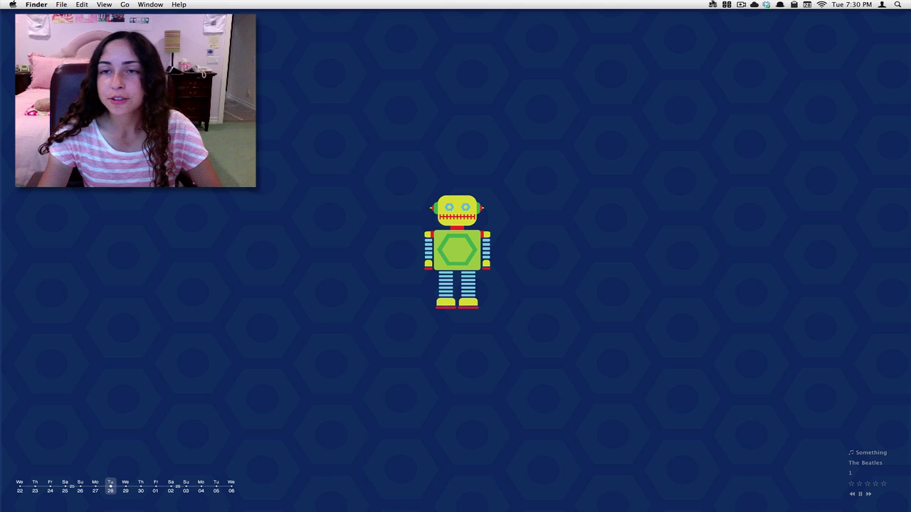
Show Bowtie's Themes preferences pane listing controller themes with Geeky 2.0 active.
{"action": "left_click", "coordinate": [715, 4]}
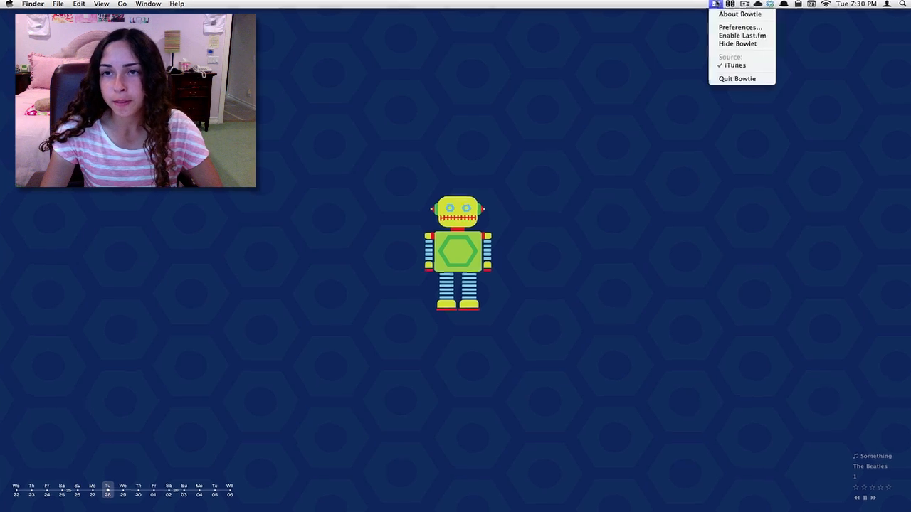
{"action": "left_click", "coordinate": [740, 27]}
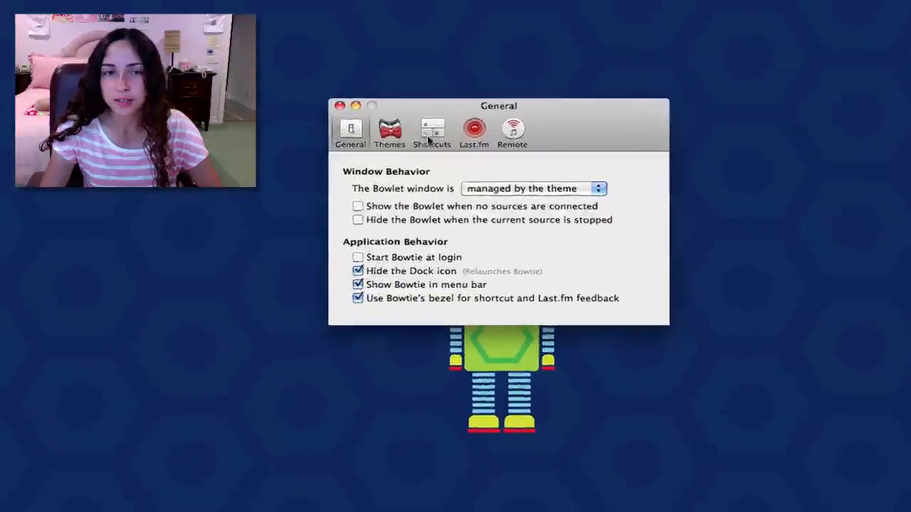
{"action": "left_click", "coordinate": [389, 131]}
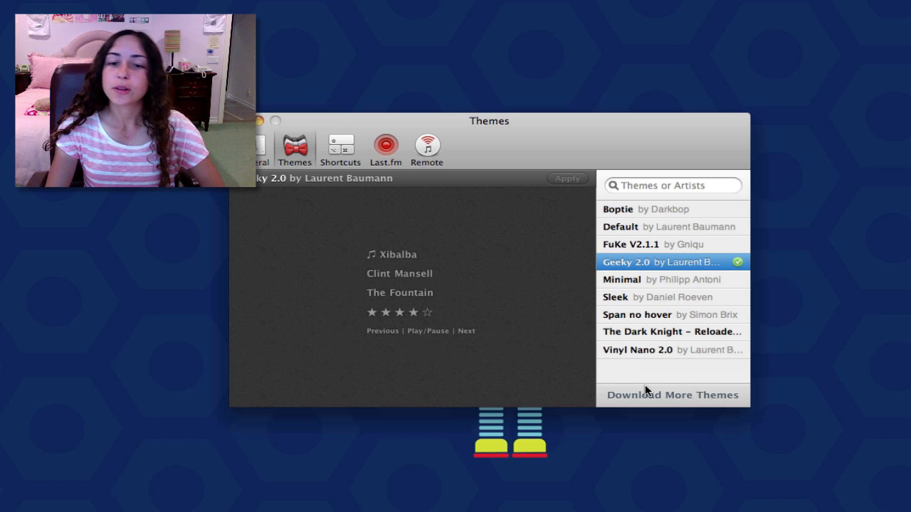
{"action": "mouse_move", "coordinate": [675, 390]}
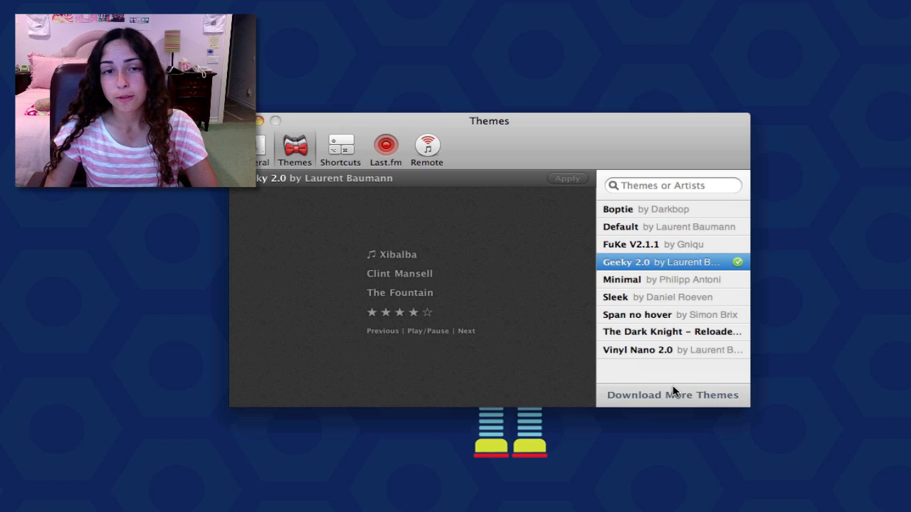
{"action": "mouse_move", "coordinate": [427, 347]}
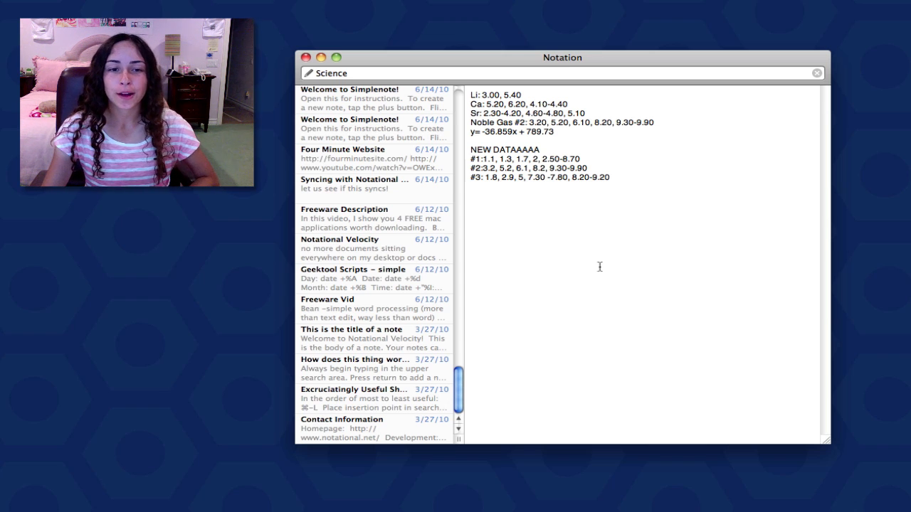
{"action": "mouse_move", "coordinate": [817, 432]}
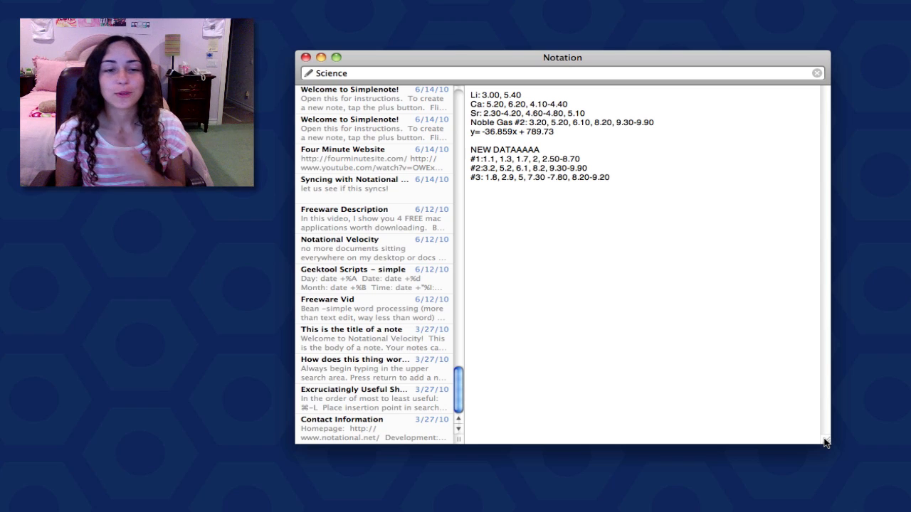
{"action": "mouse_move", "coordinate": [763, 376]}
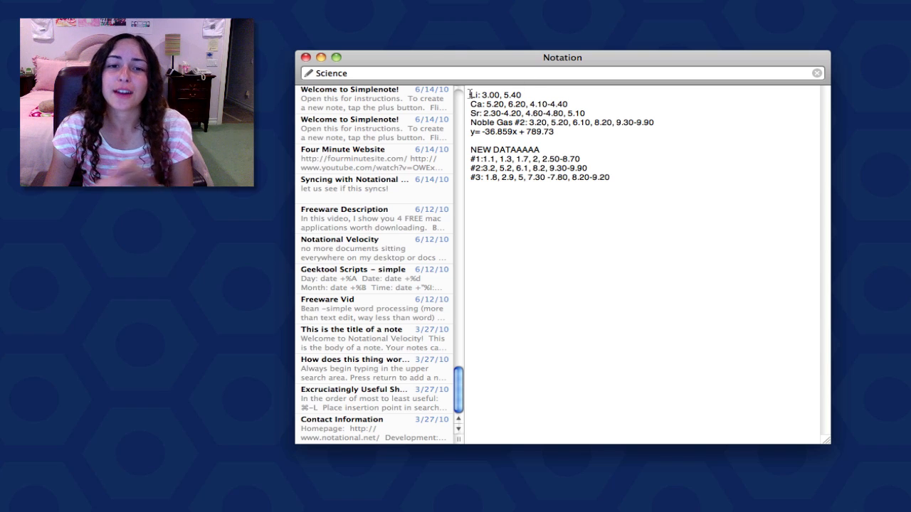
Select the Excruciatingly Useful Shortcuts note to display its keyboard shortcut list.
{"action": "key", "text": "cmd+a"}
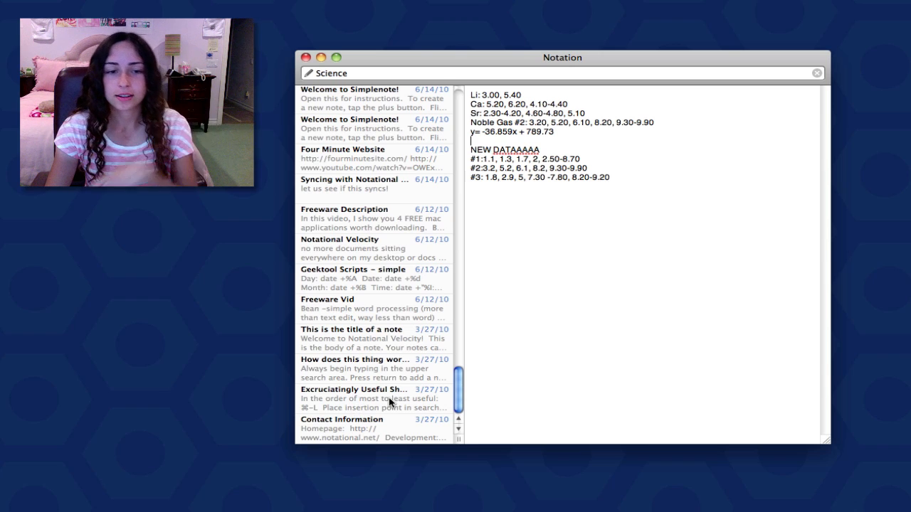
{"action": "left_click", "coordinate": [353, 390]}
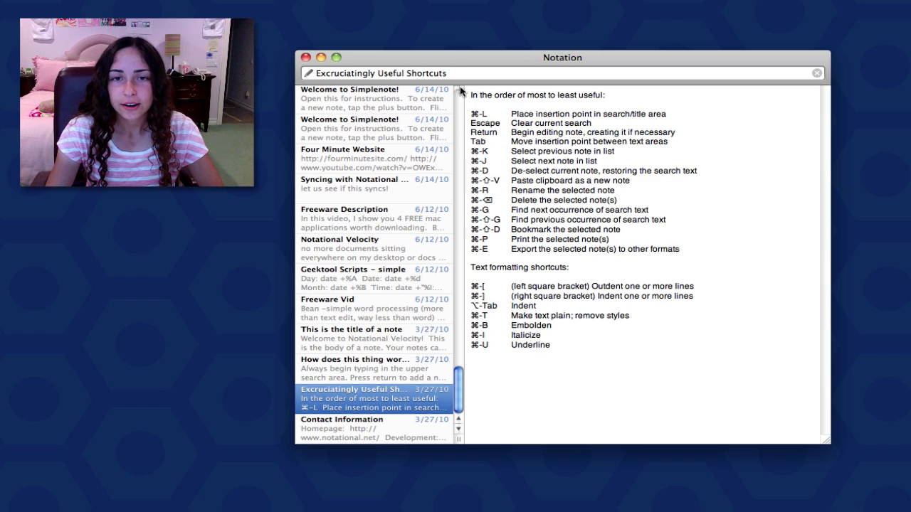